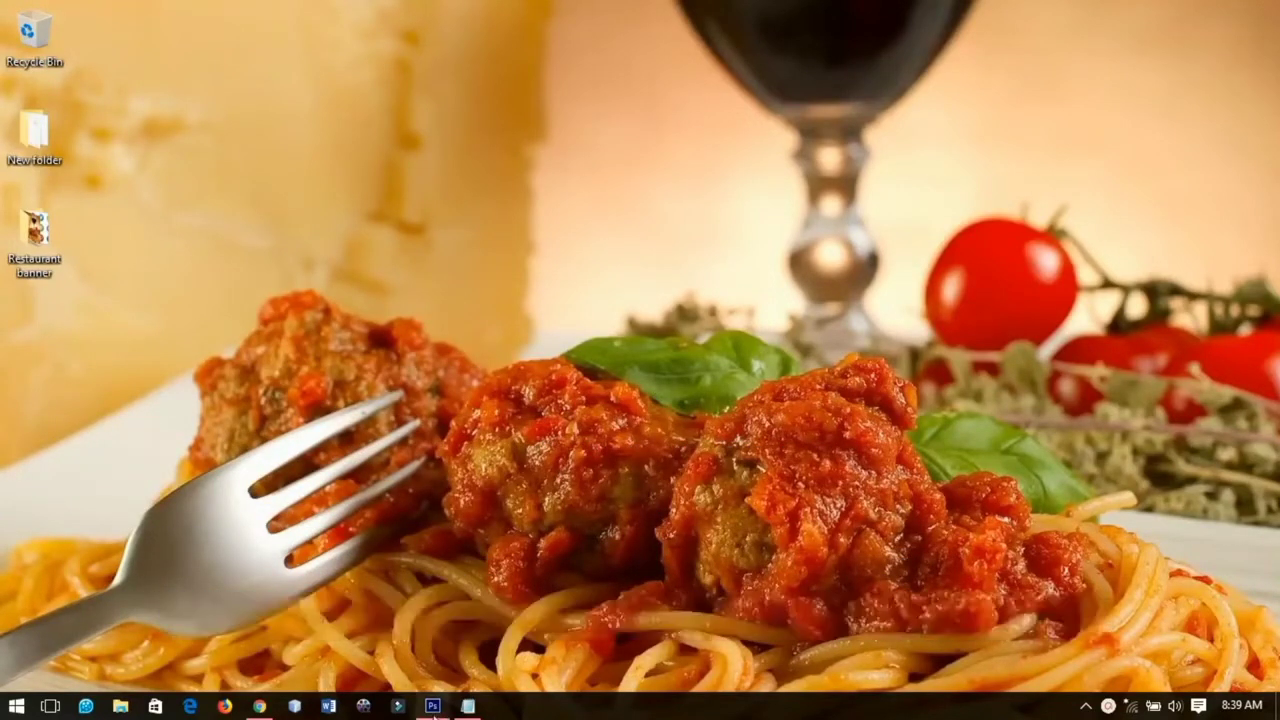
Launch Photoshop and create a new 851×315 px document at 600 pixels per inch.
left_click(432, 706)
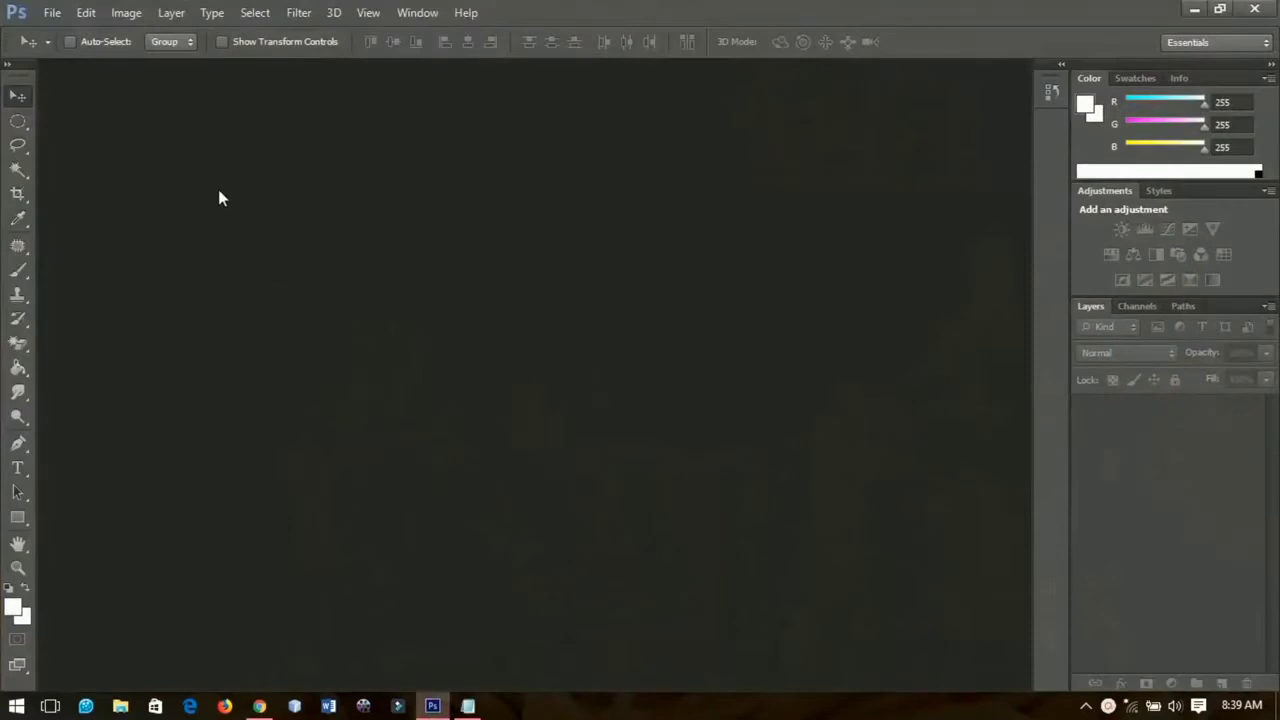
left_click(52, 13)
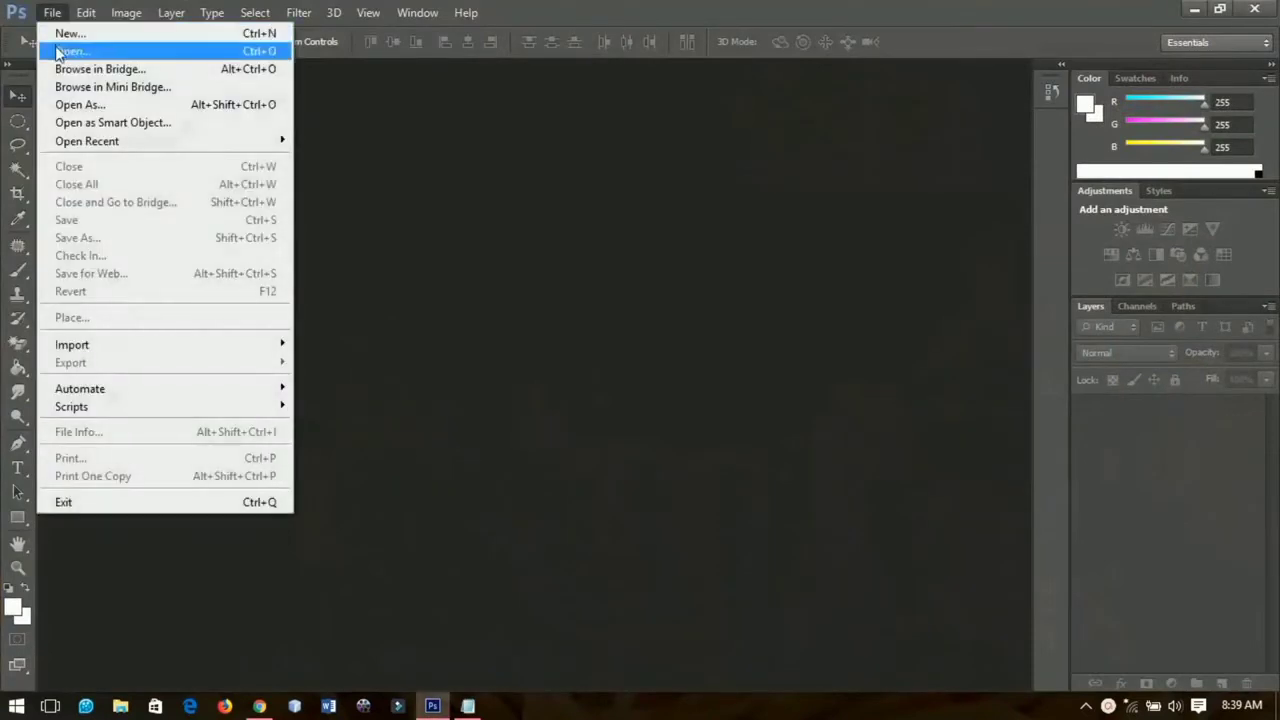
left_click(70, 33)
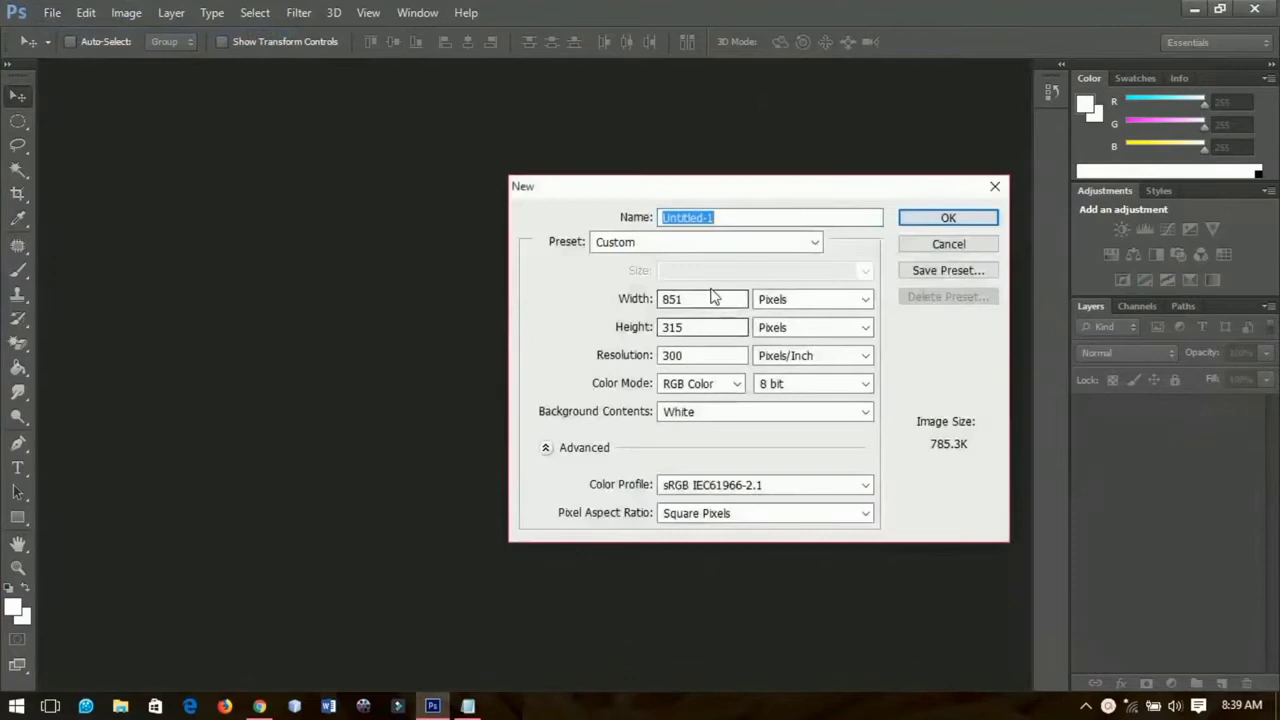
left_click(702, 327)
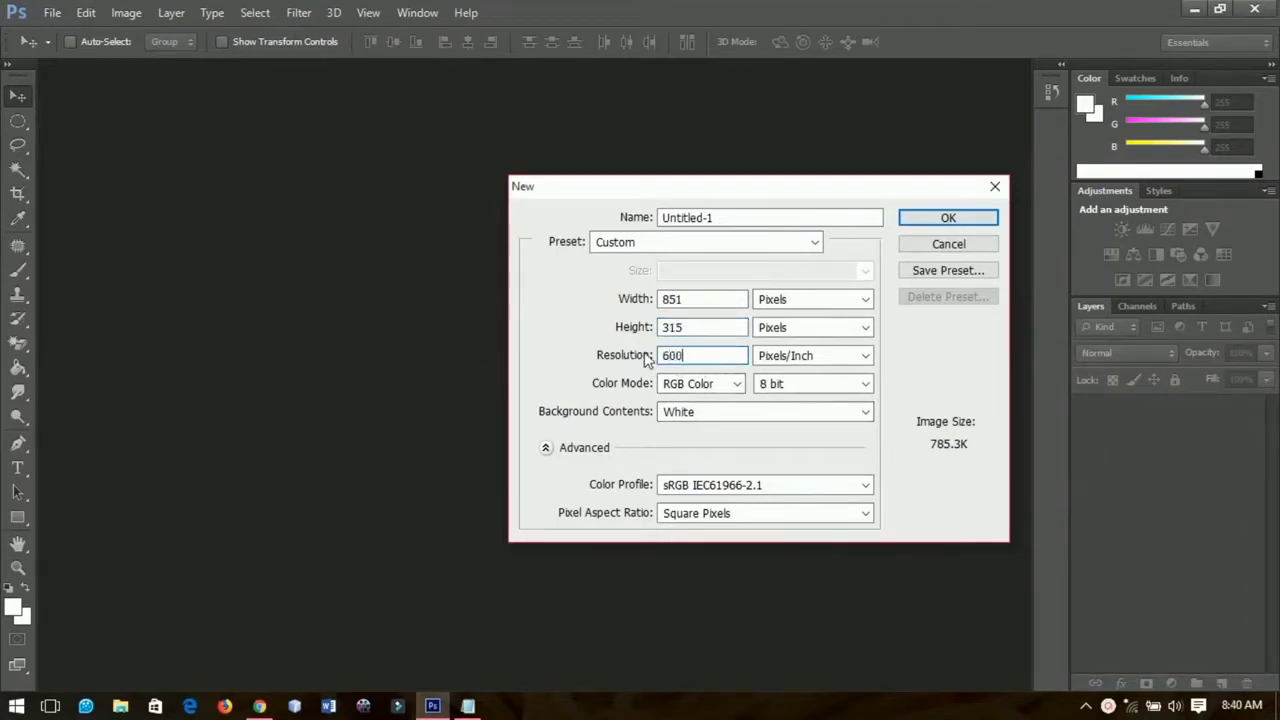
left_click(947, 217)
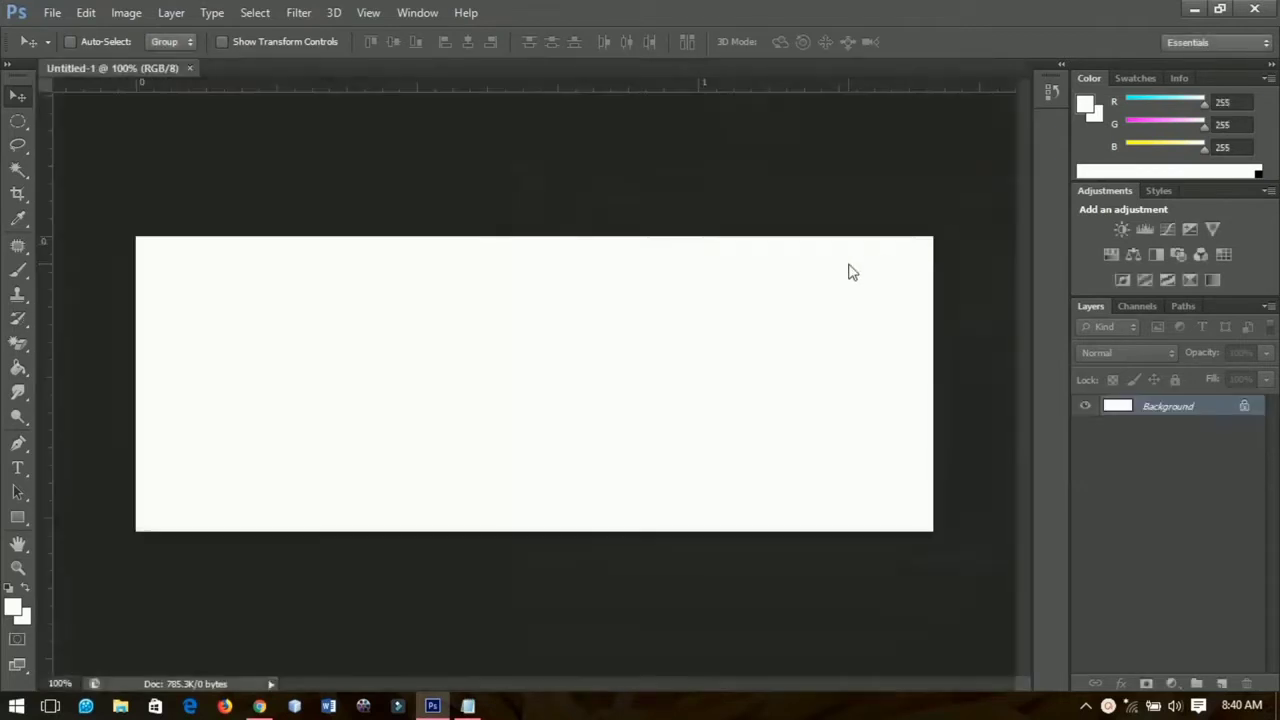
mouse_move(417, 344)
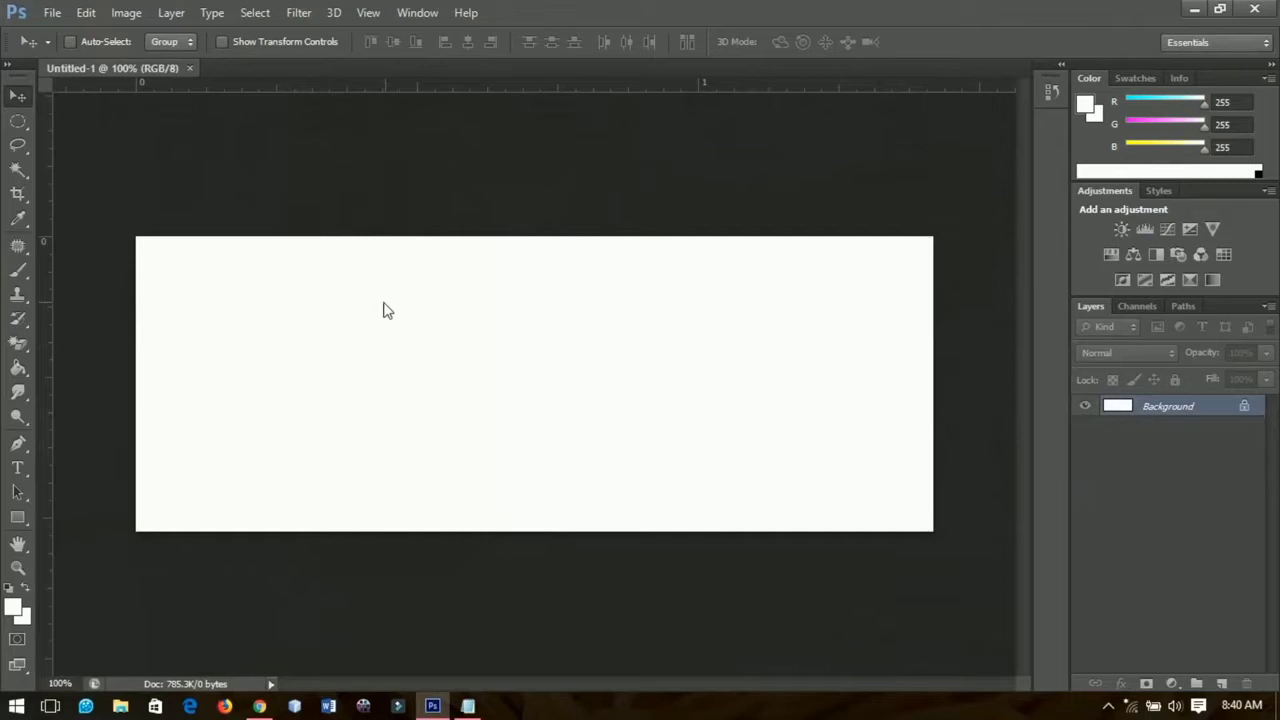
Place the Fast-food image from the Restaurant banner folder into the banner.
left_click(52, 13)
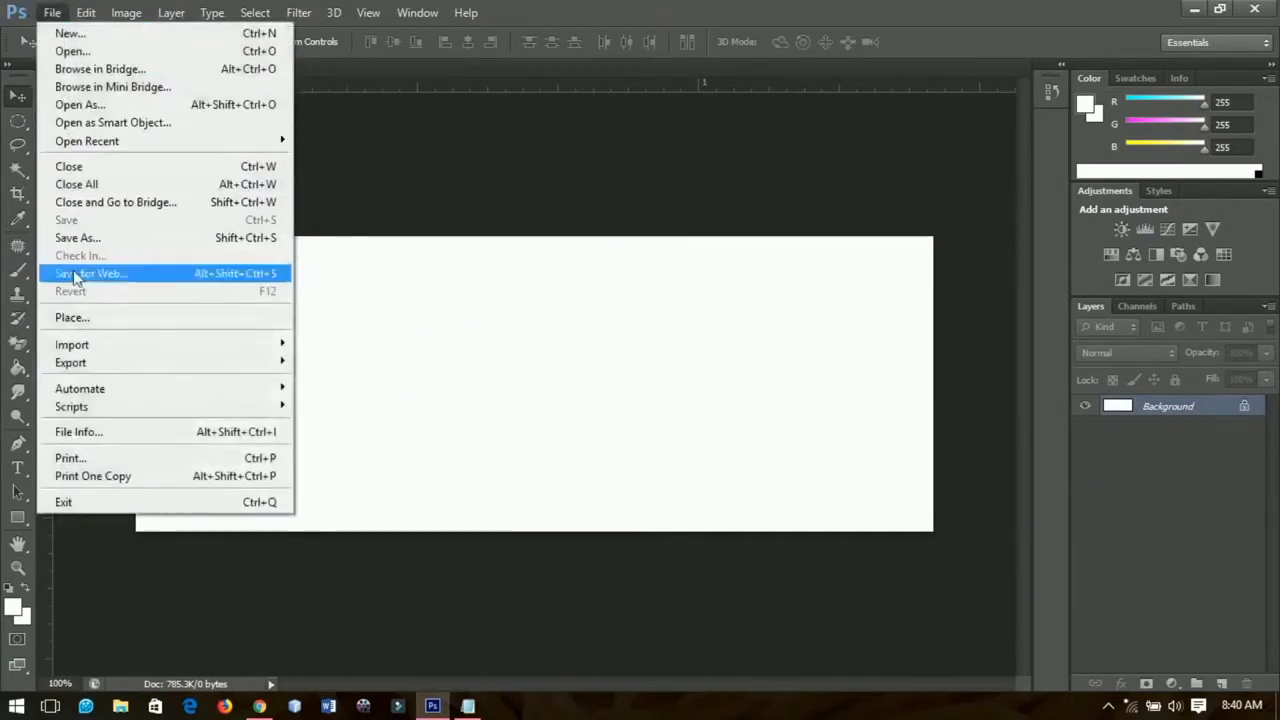
left_click(72, 317)
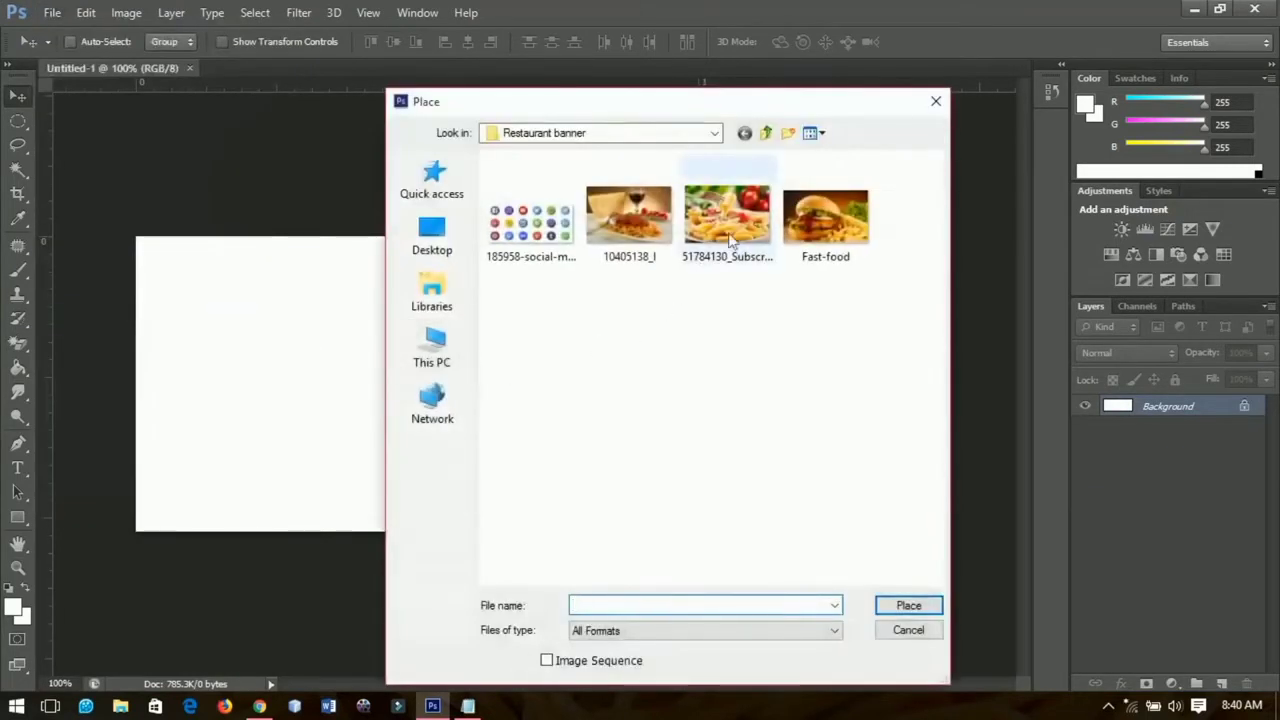
left_click(825, 217)
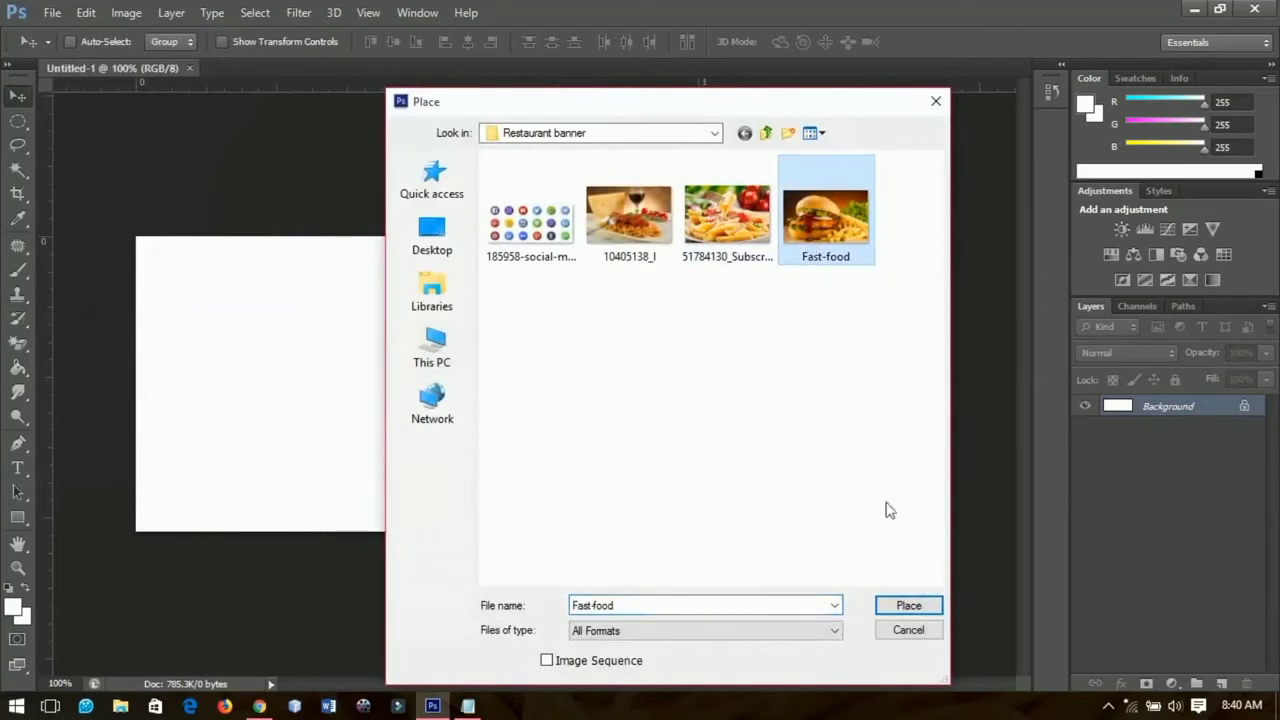
mouse_move(908, 605)
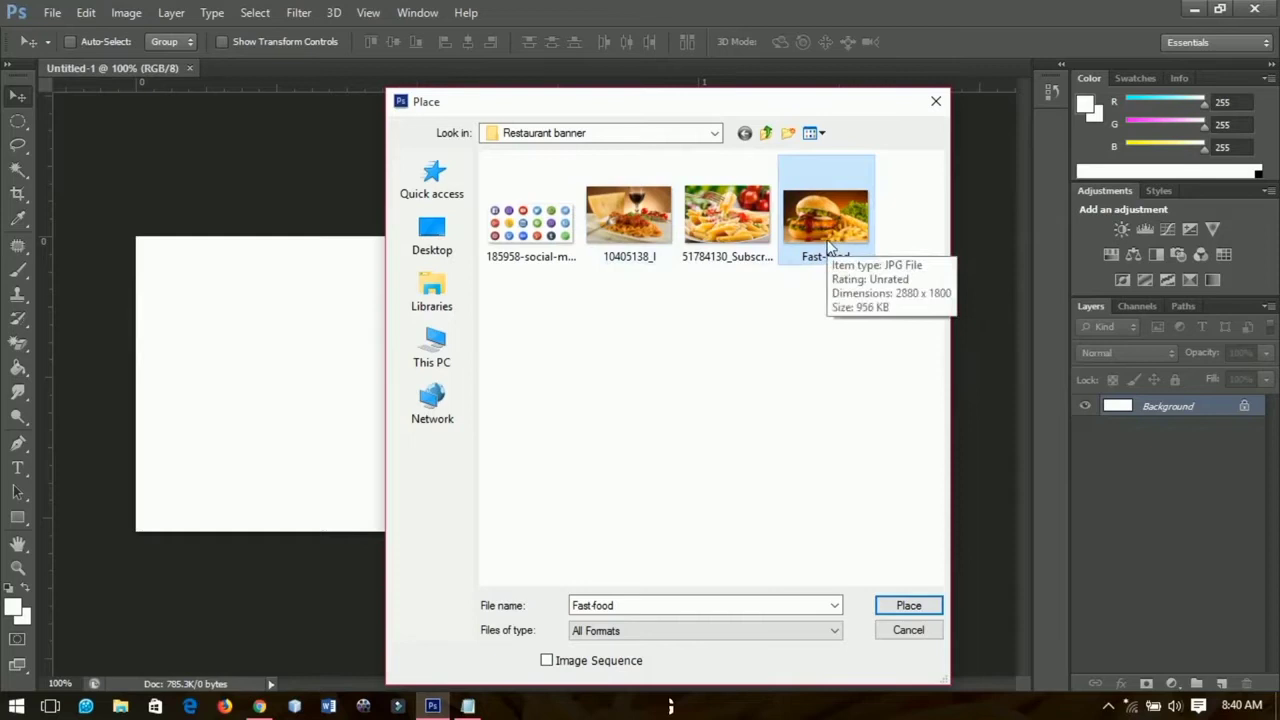
mouse_move(740, 265)
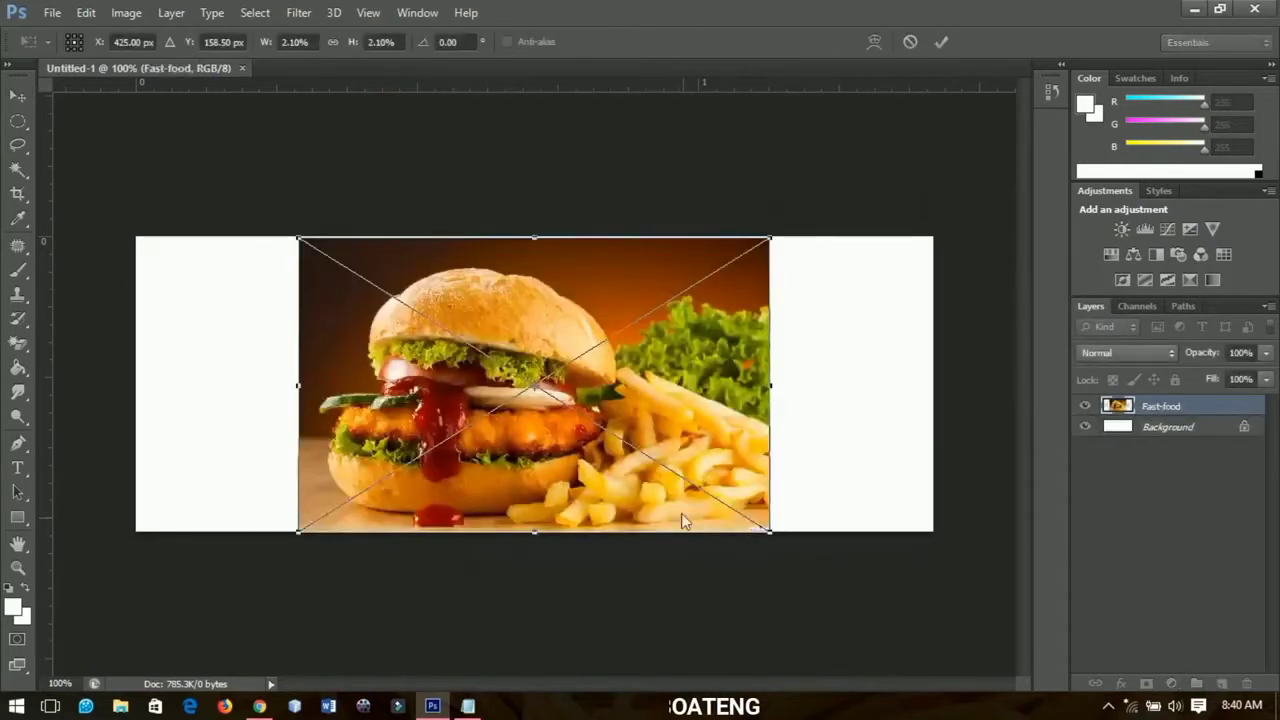
Commit the placed burger photo and rasterize its layer.
left_click(940, 42)
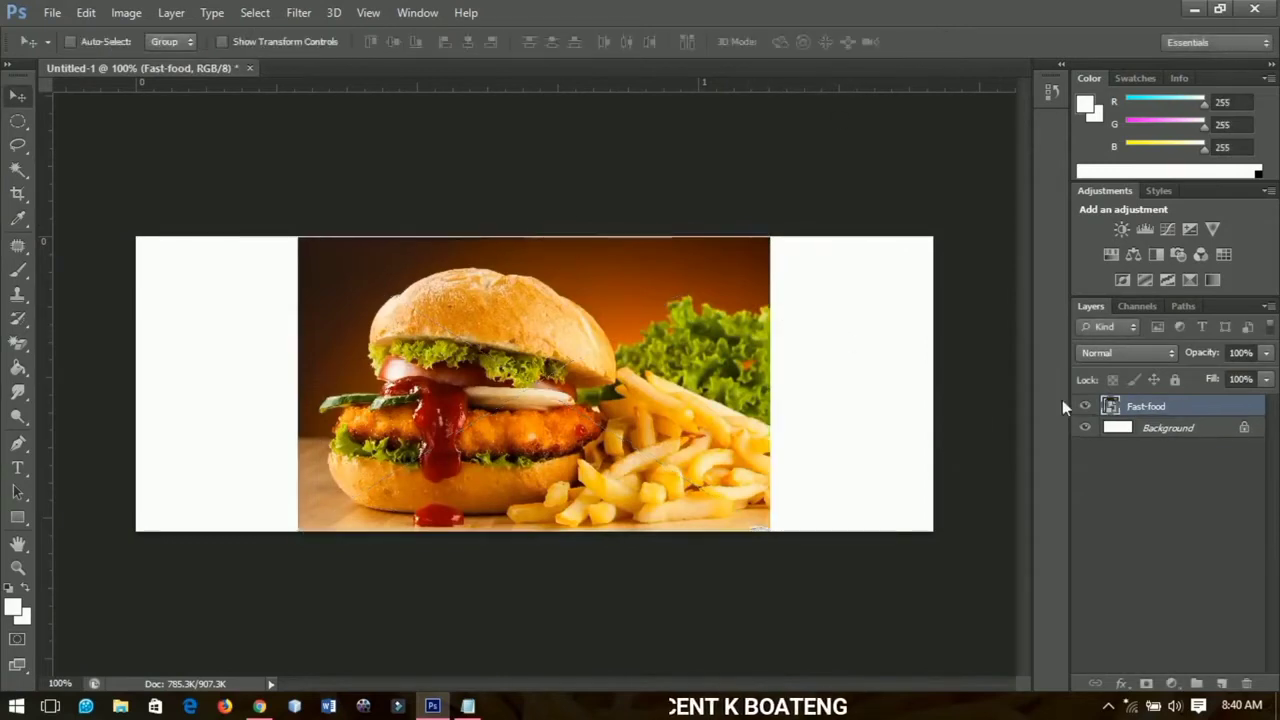
right_click(1146, 406)
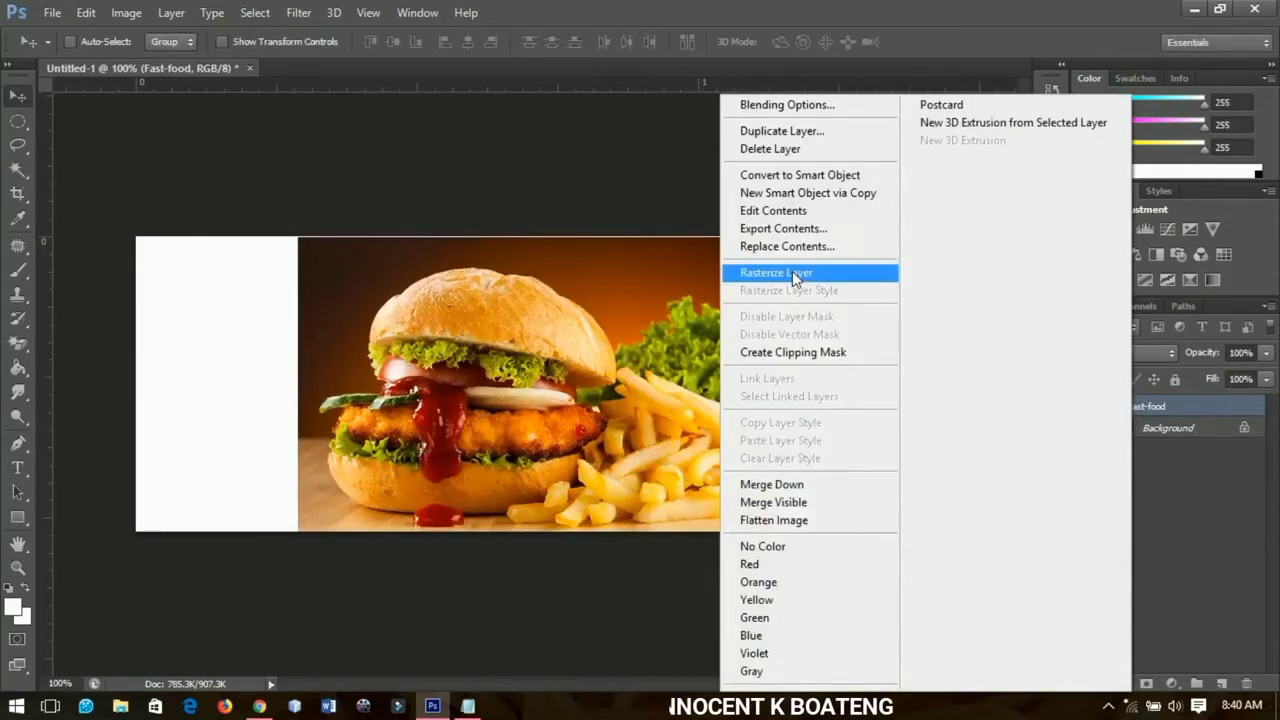
left_click(776, 272)
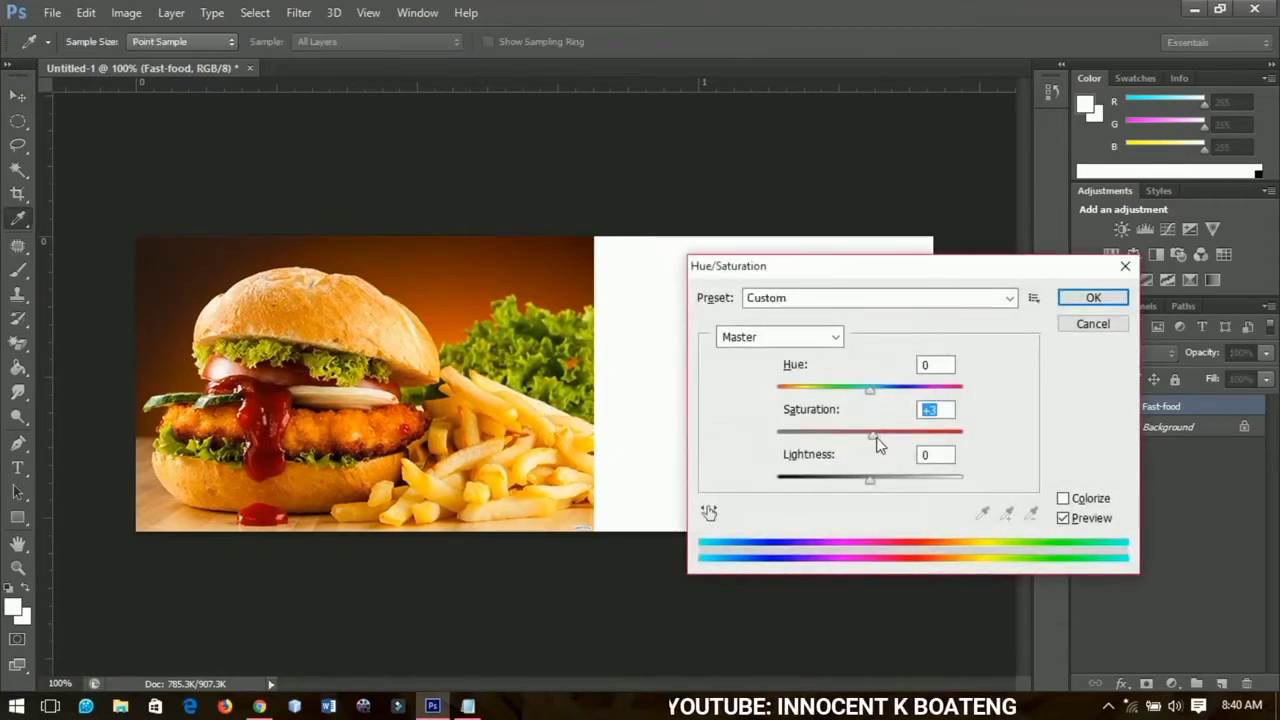
Raise the photo's saturation to +17 with Hue/Saturation.
left_click_drag(870, 430, 883, 430)
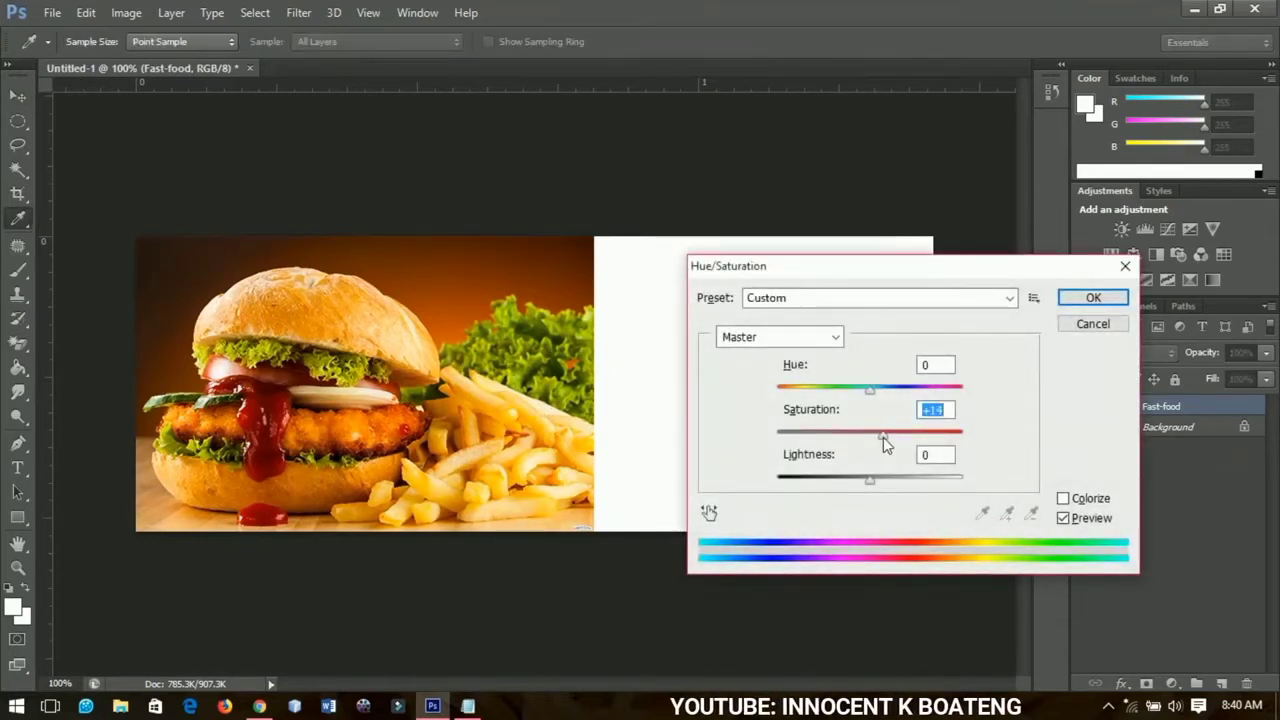
left_click_drag(870, 434, 885, 434)
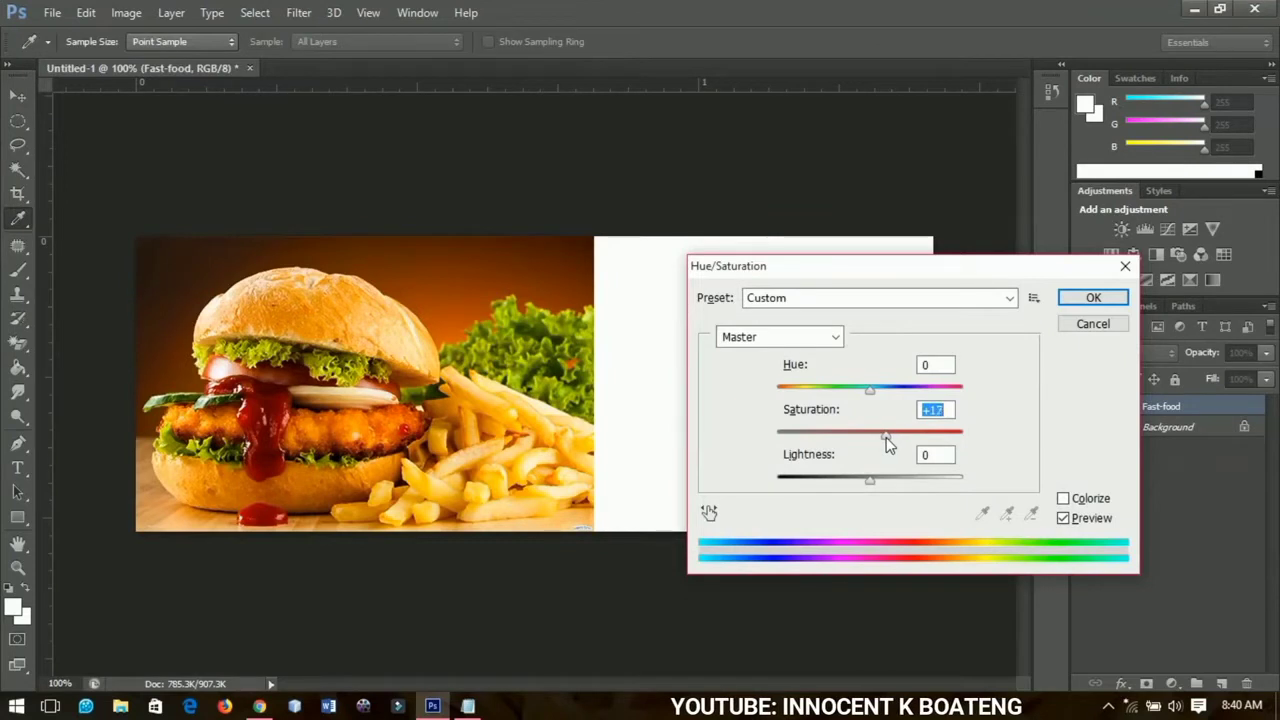
left_click(1093, 297)
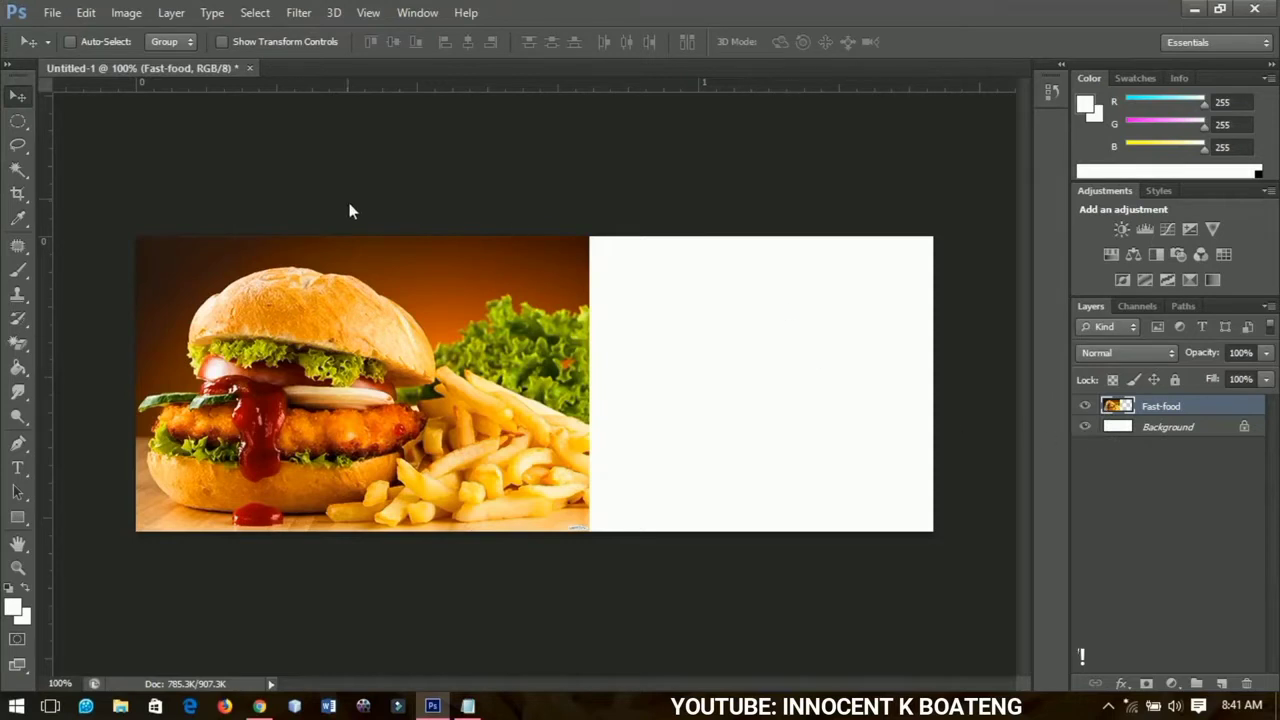
mouse_move(535, 368)
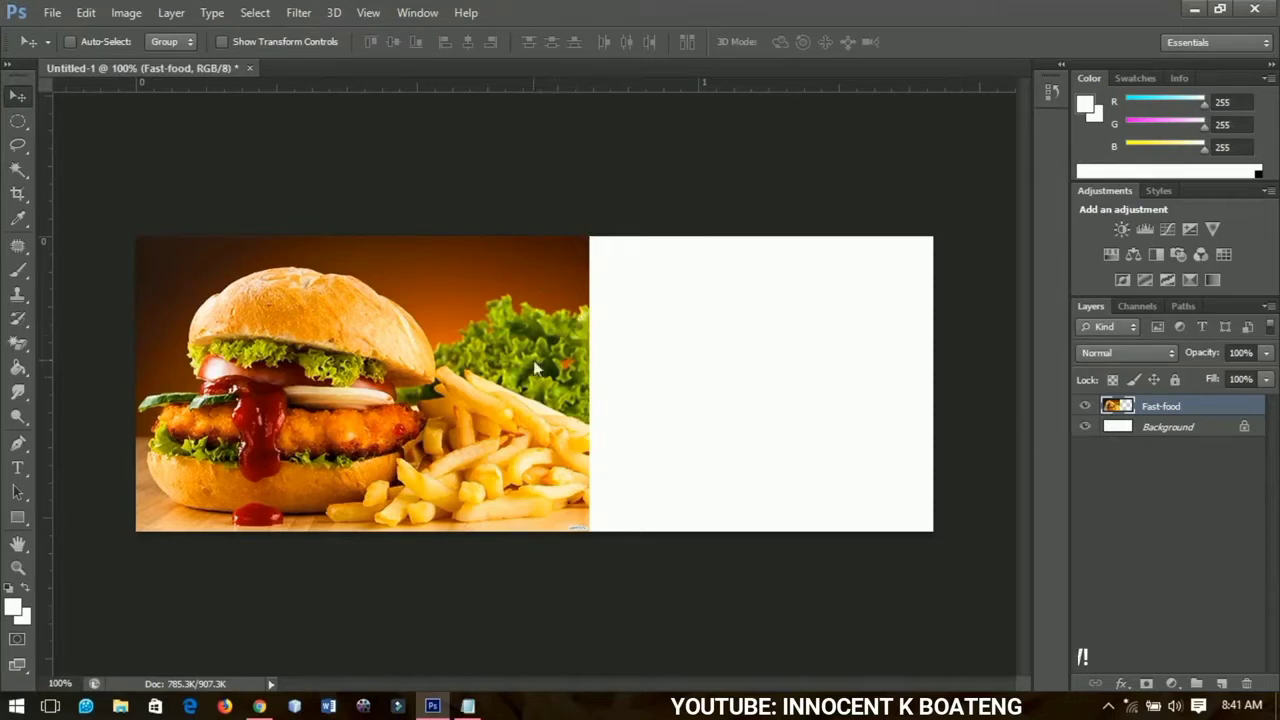
Draw the pointed-edge panel over the right side with the Pen tool in Shape mode.
left_click(18, 444)
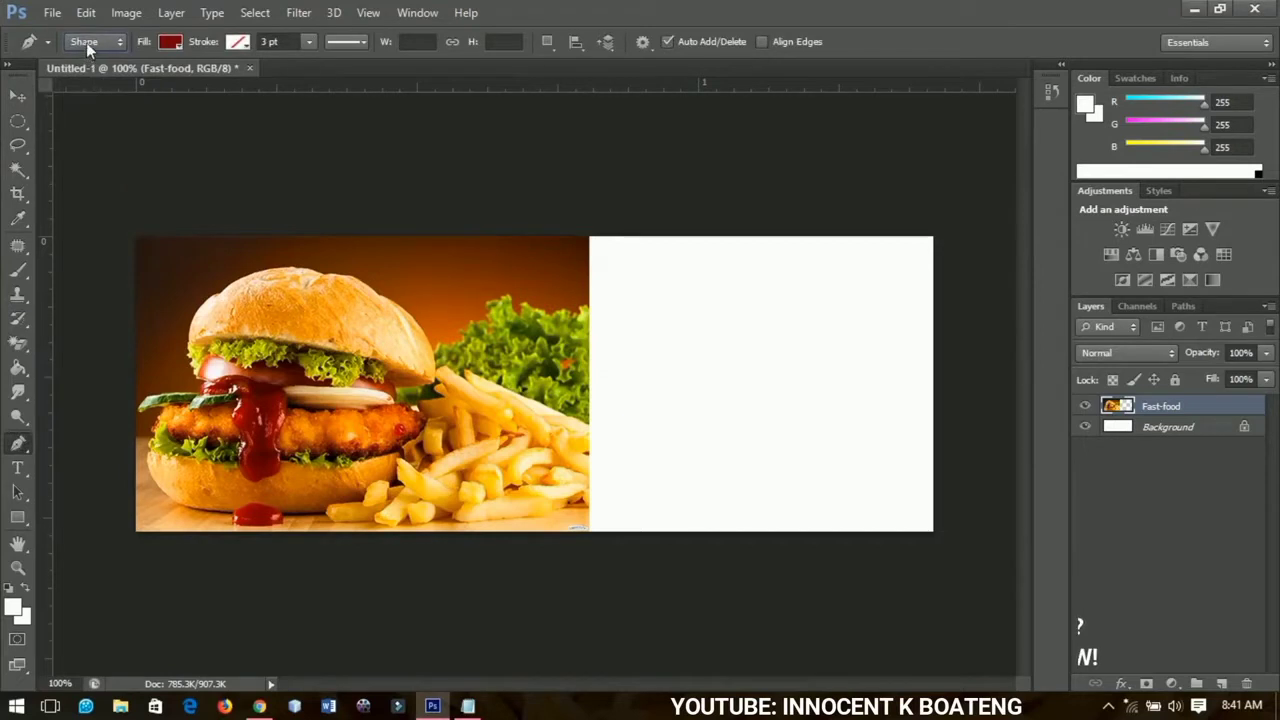
left_click(95, 41)
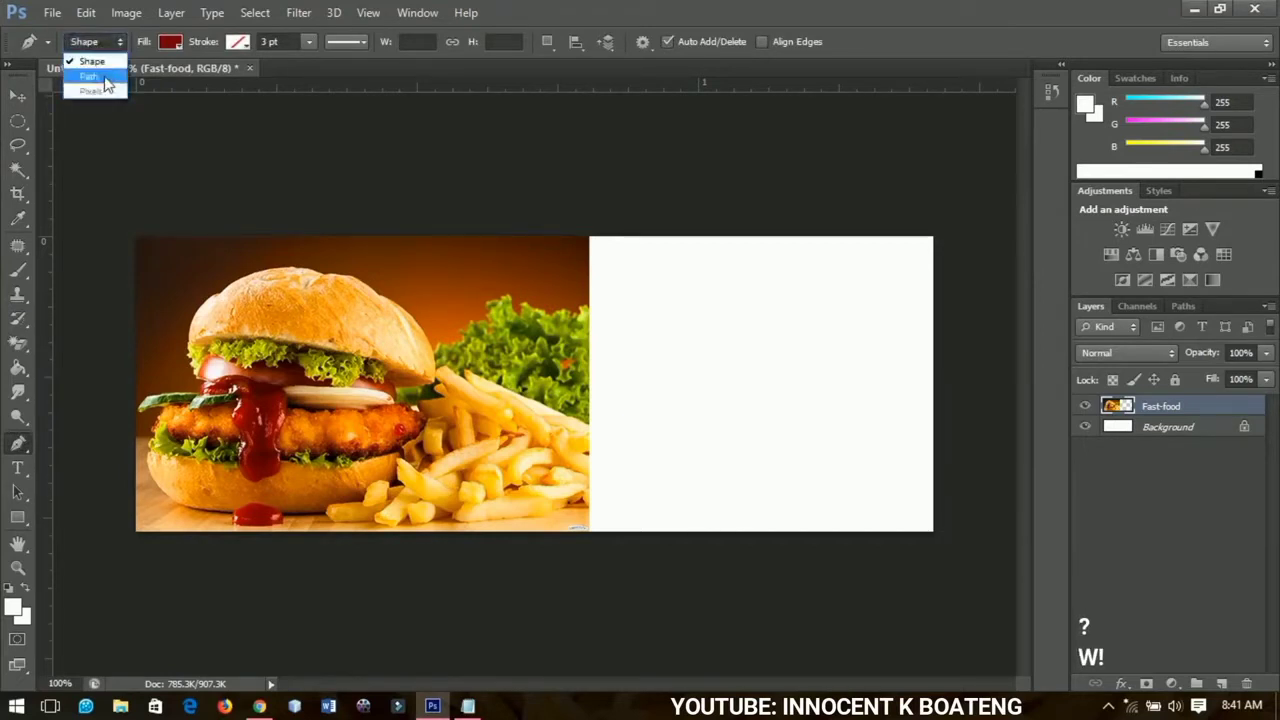
left_click(90, 61)
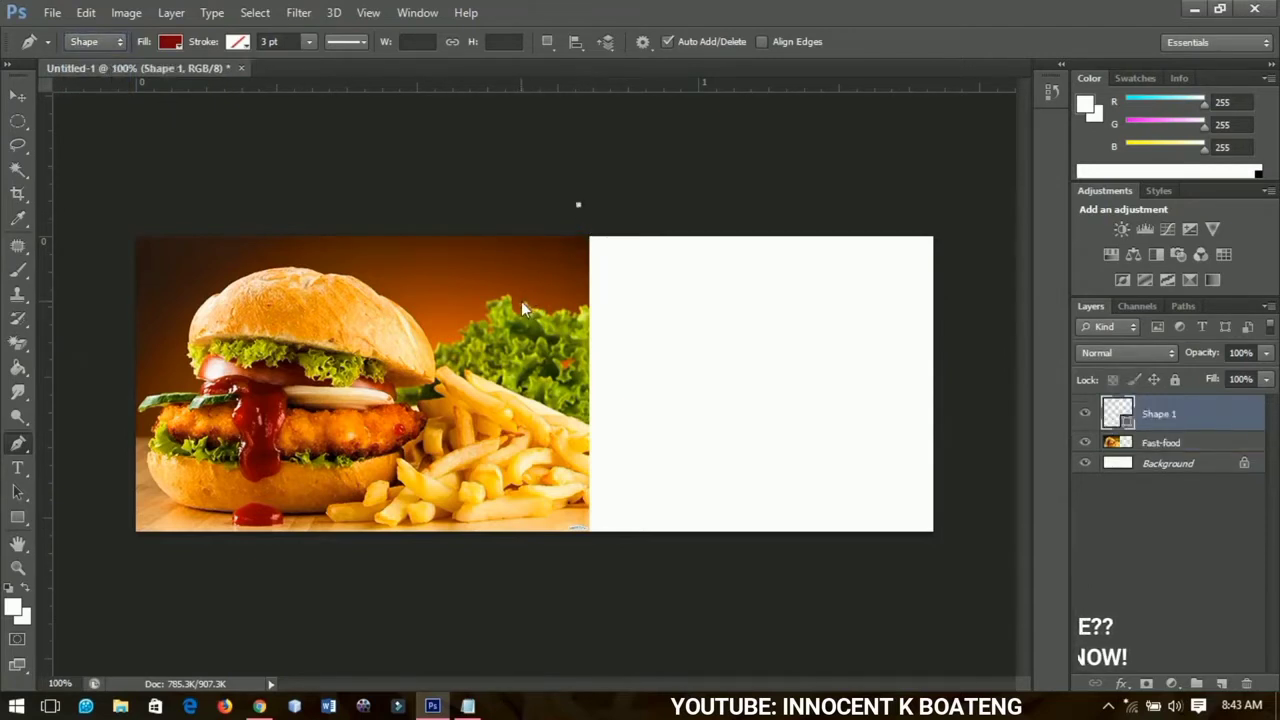
left_click_drag(578, 205, 578, 515)
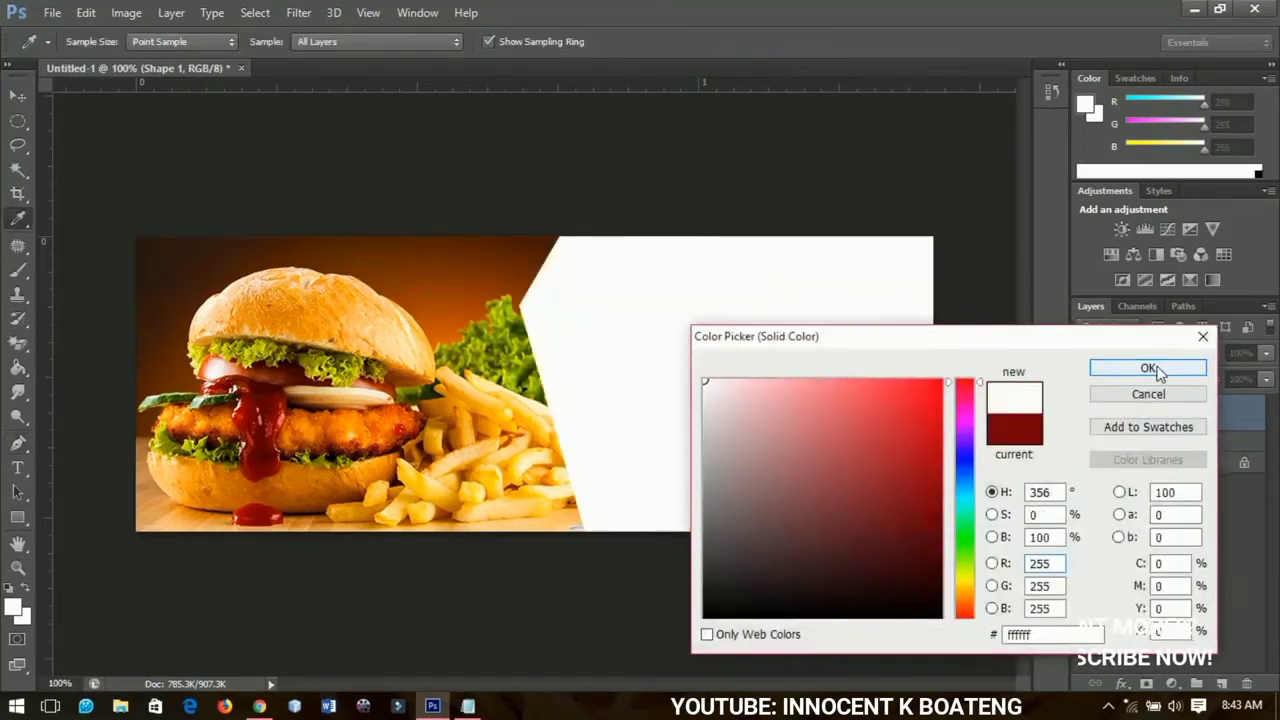
Stack a red panel copy behind a white top copy so a red edge shows.
left_click(1148, 368)
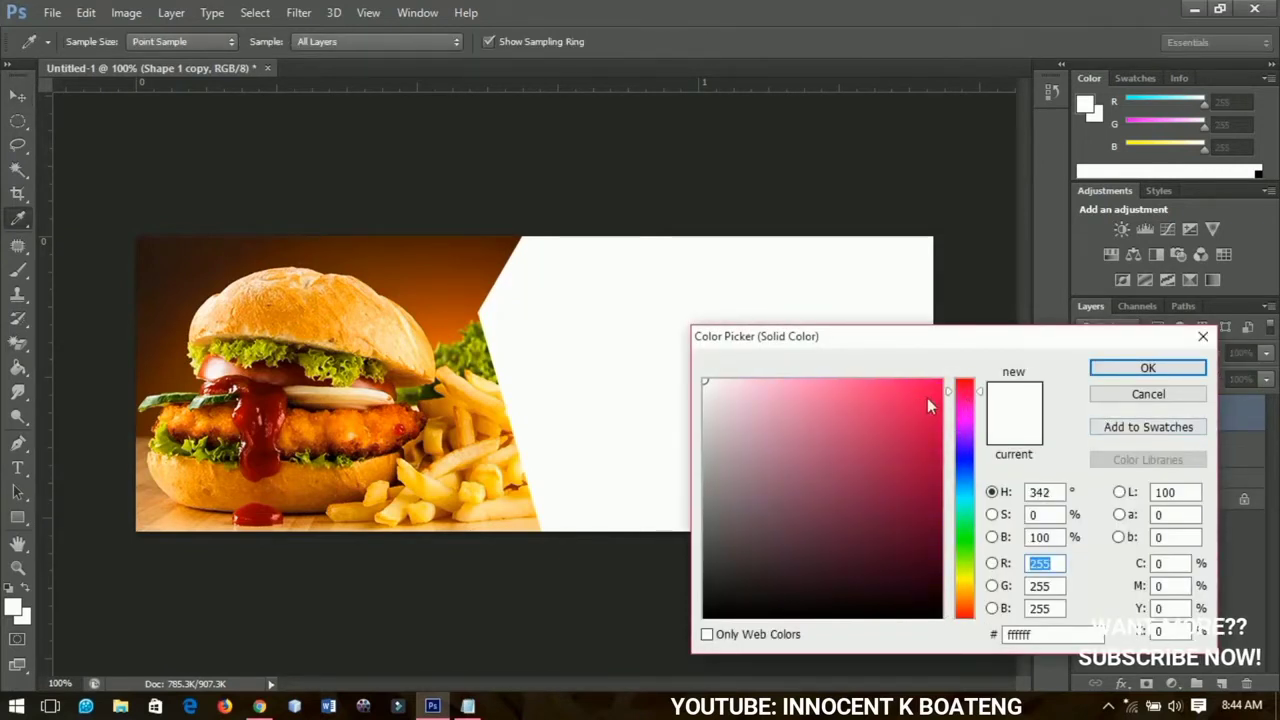
left_click(966, 390)
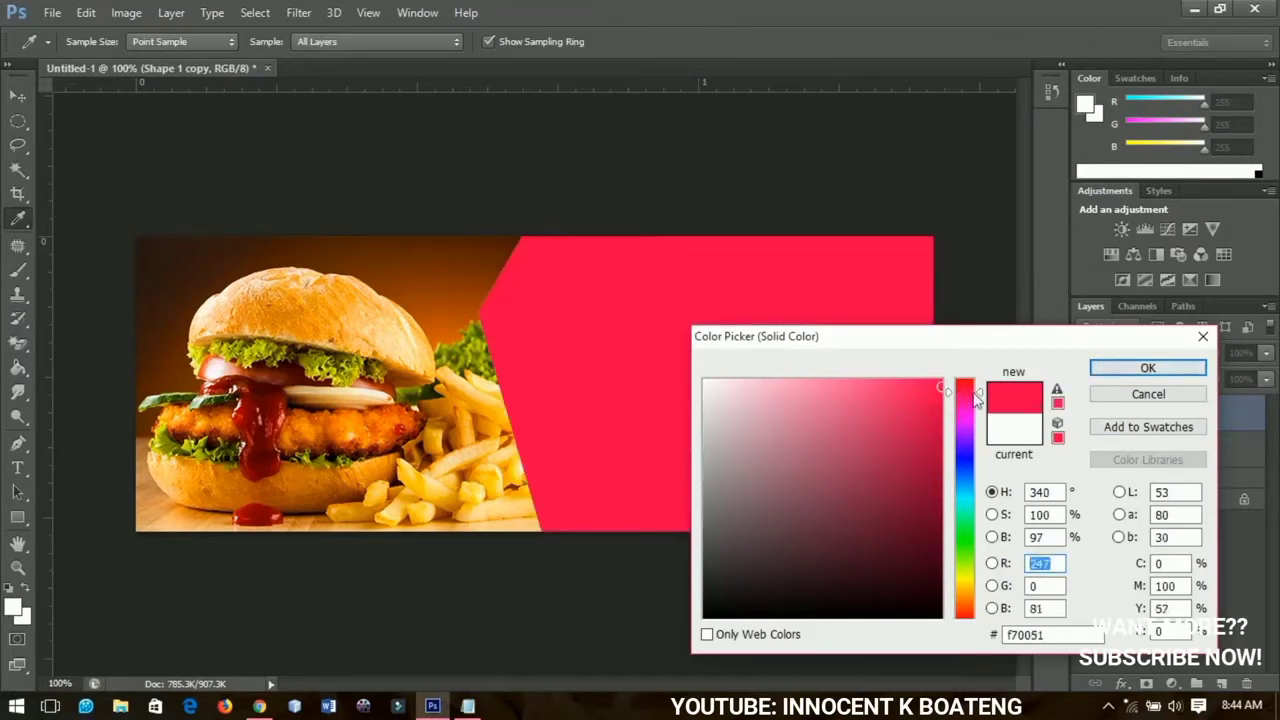
left_click_drag(978, 393, 981, 391)
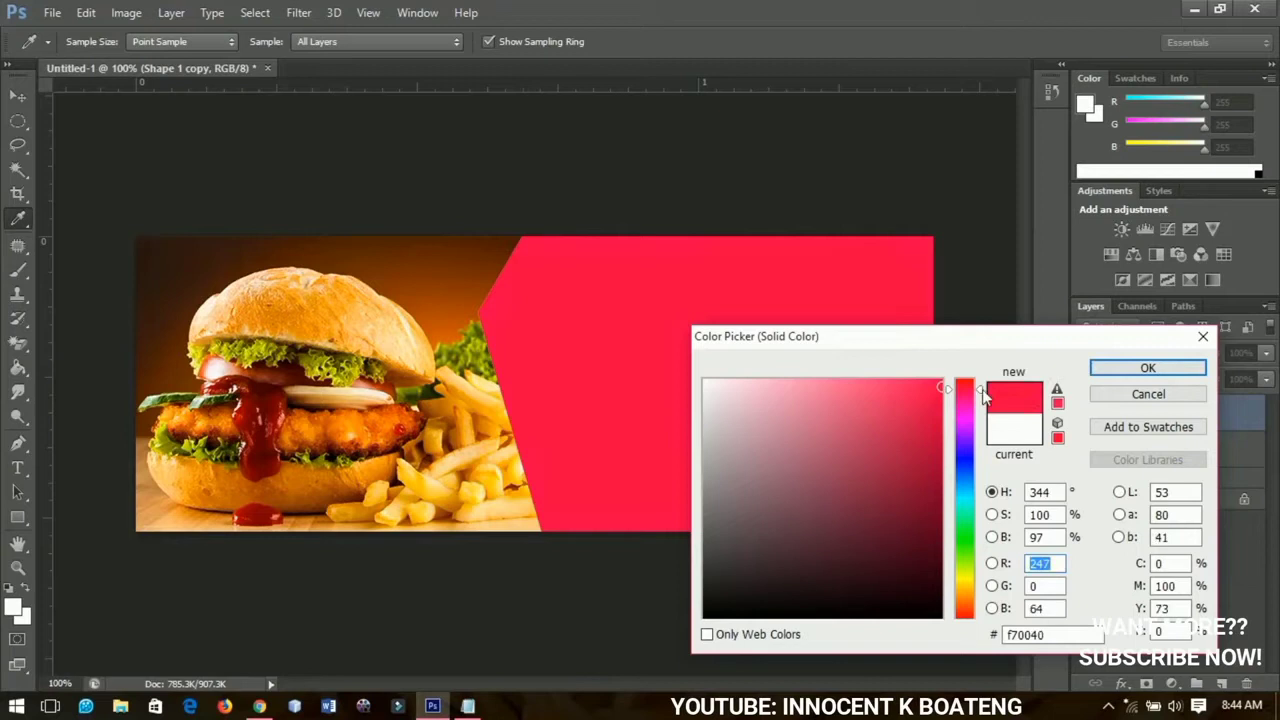
left_click(1147, 367)
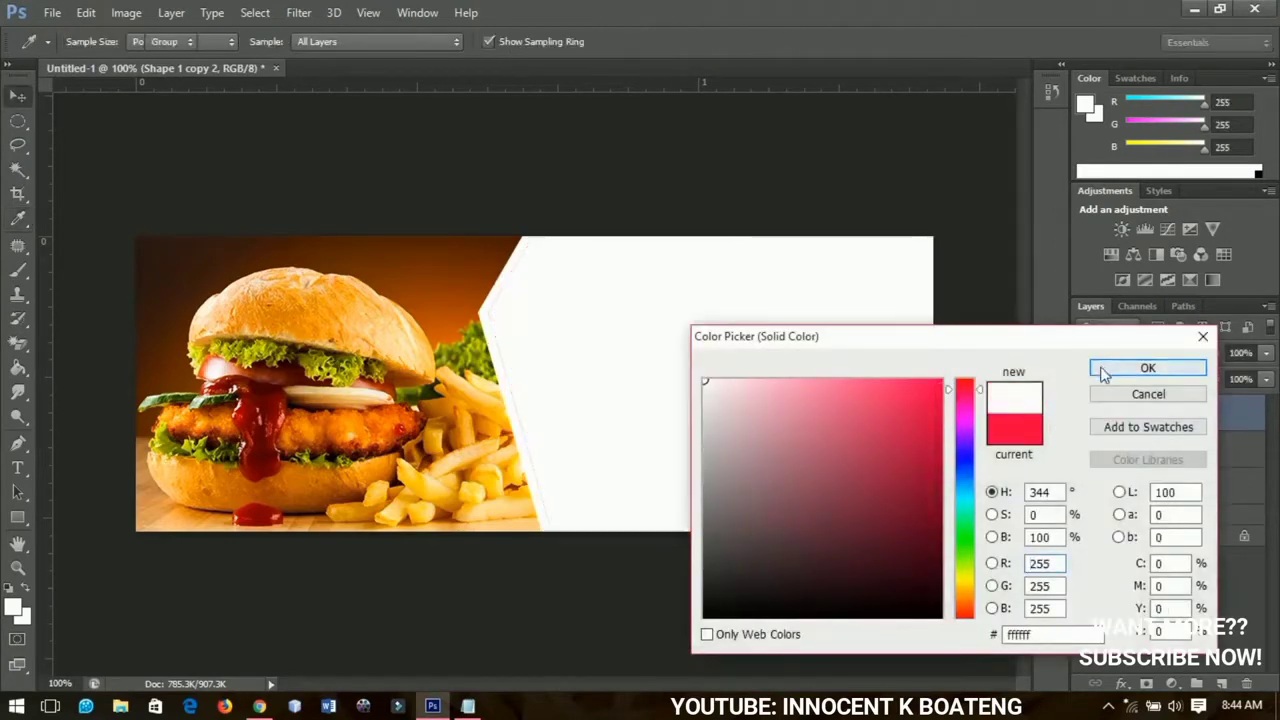
left_click(1148, 368)
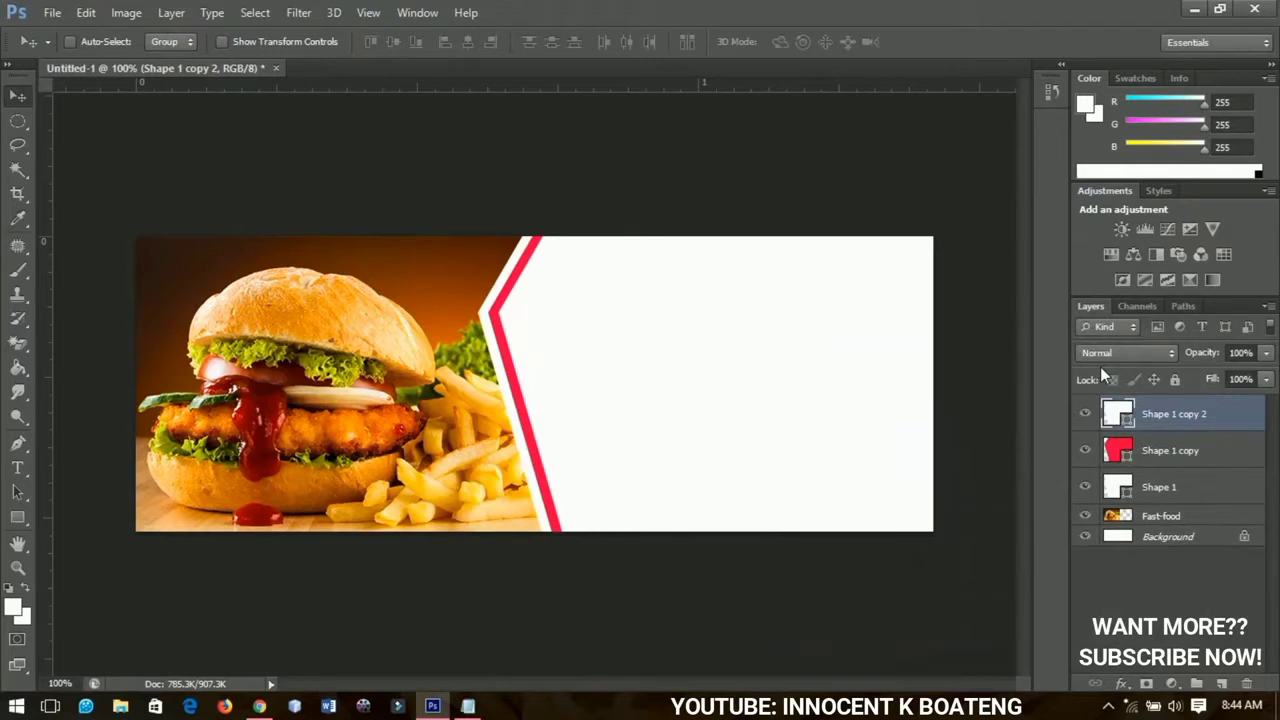
mouse_move(68, 525)
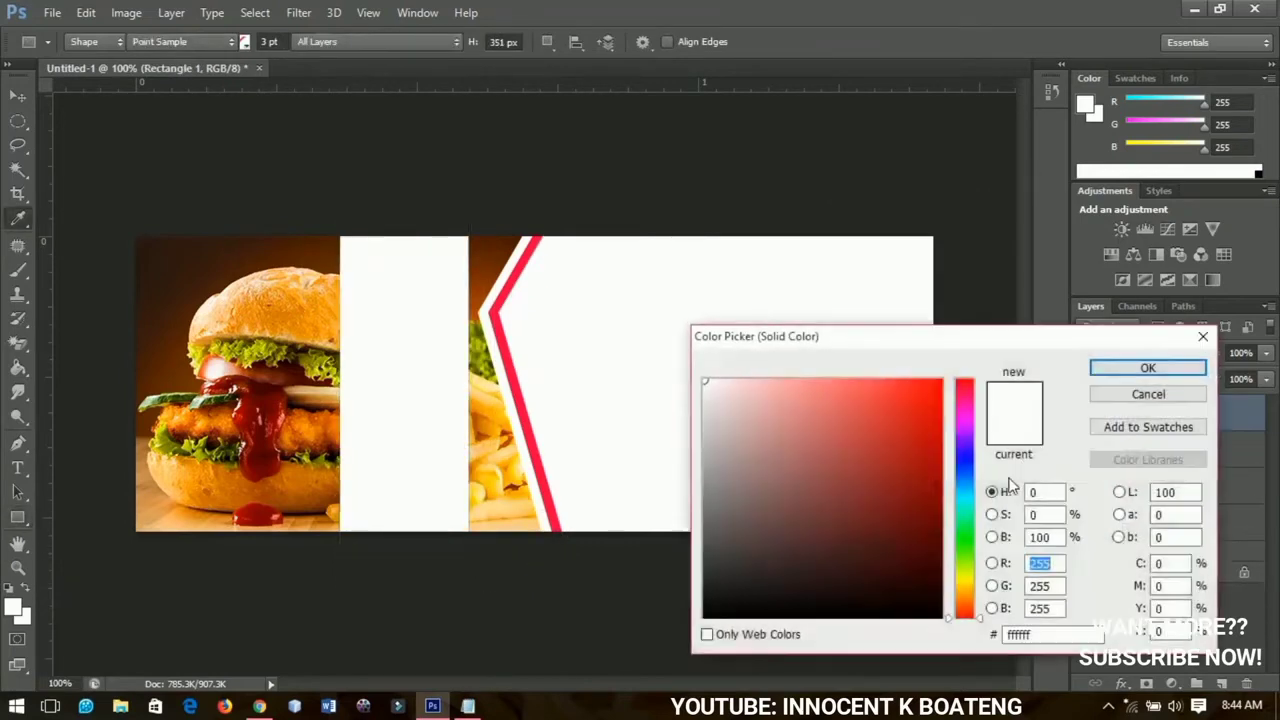
Fill the new rectangle with dark red and rotate it to match the panel's slant.
left_click(945, 490)
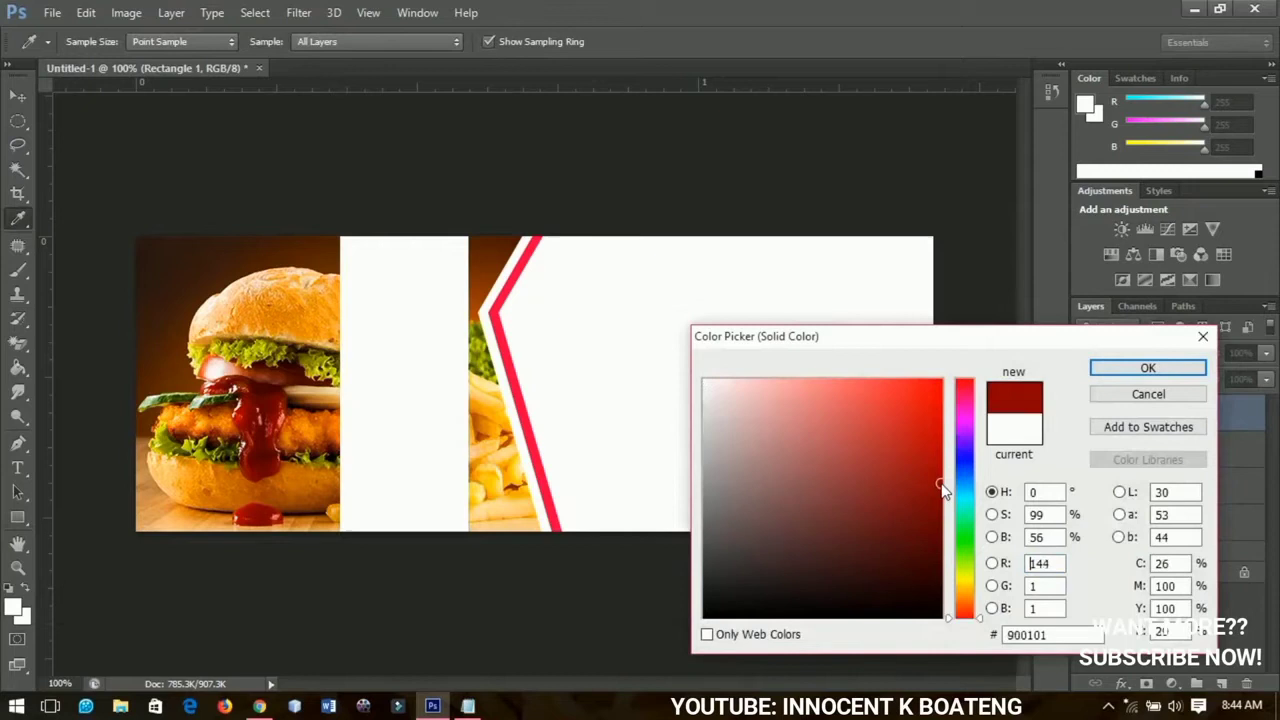
left_click(1147, 367)
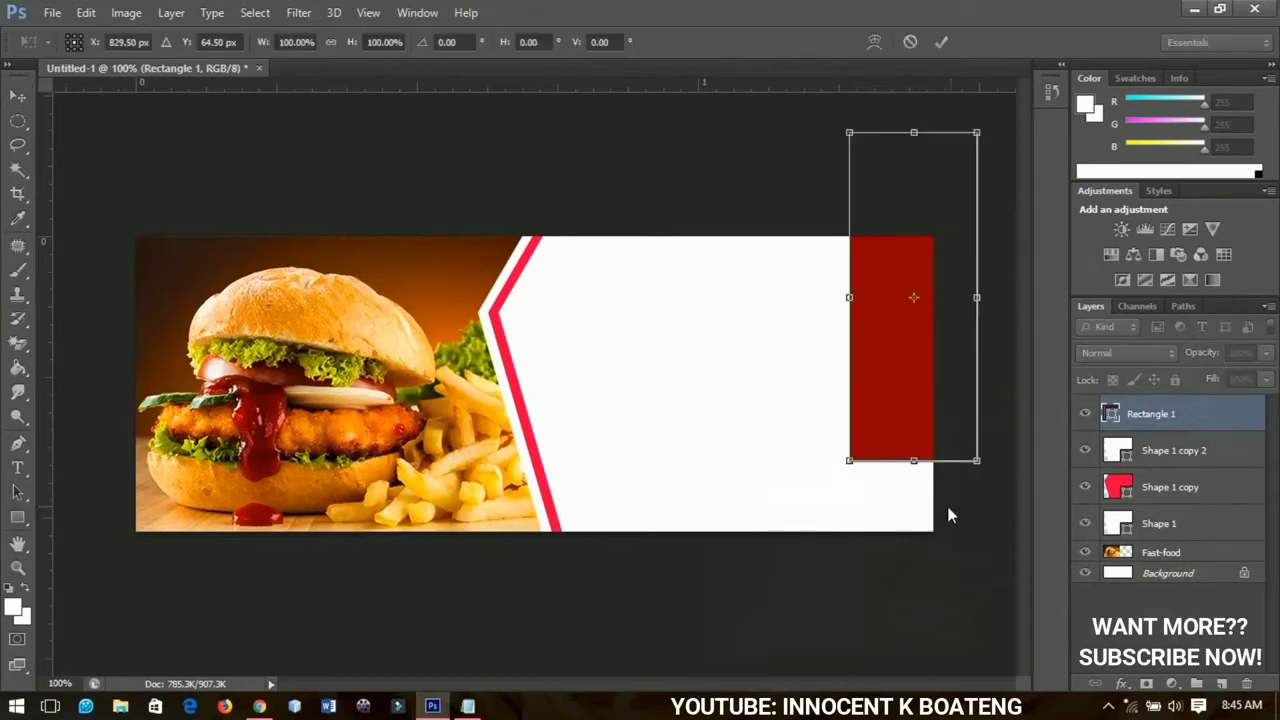
left_click_drag(977, 460, 1013, 446)
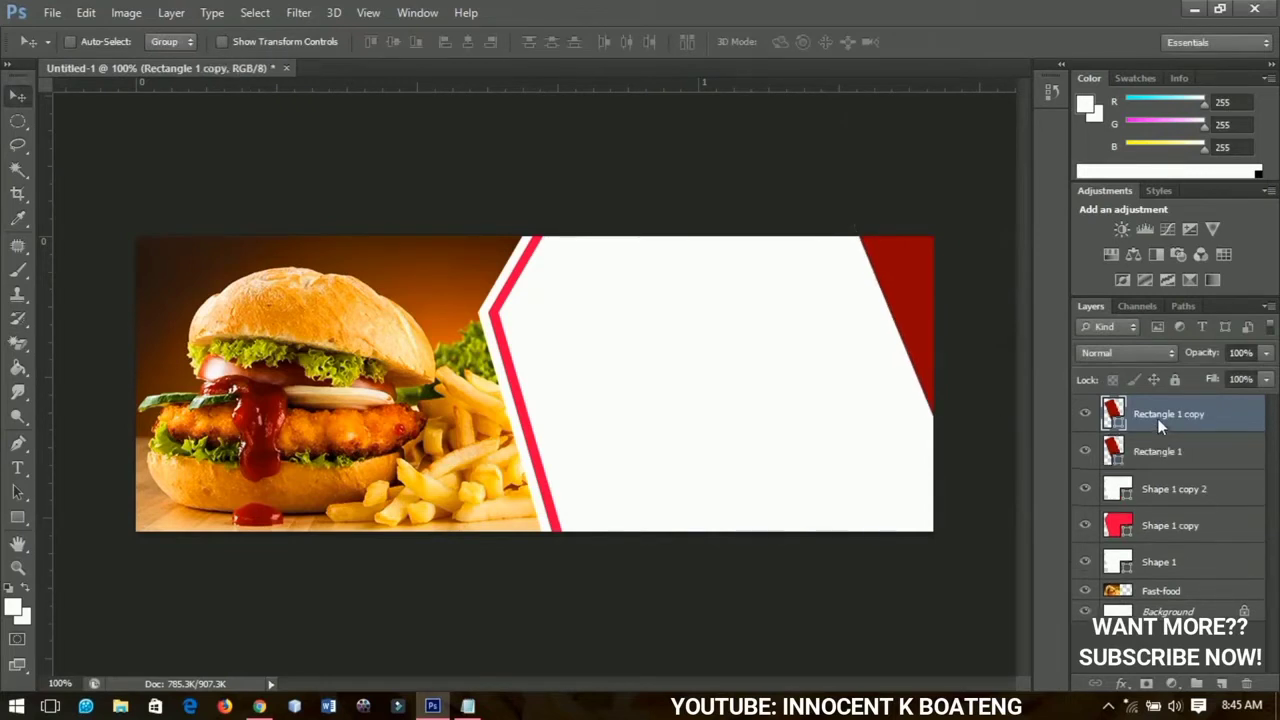
Select the lower rectangle layer for the red stripe, then target the top rectangle layer.
left_click(1158, 451)
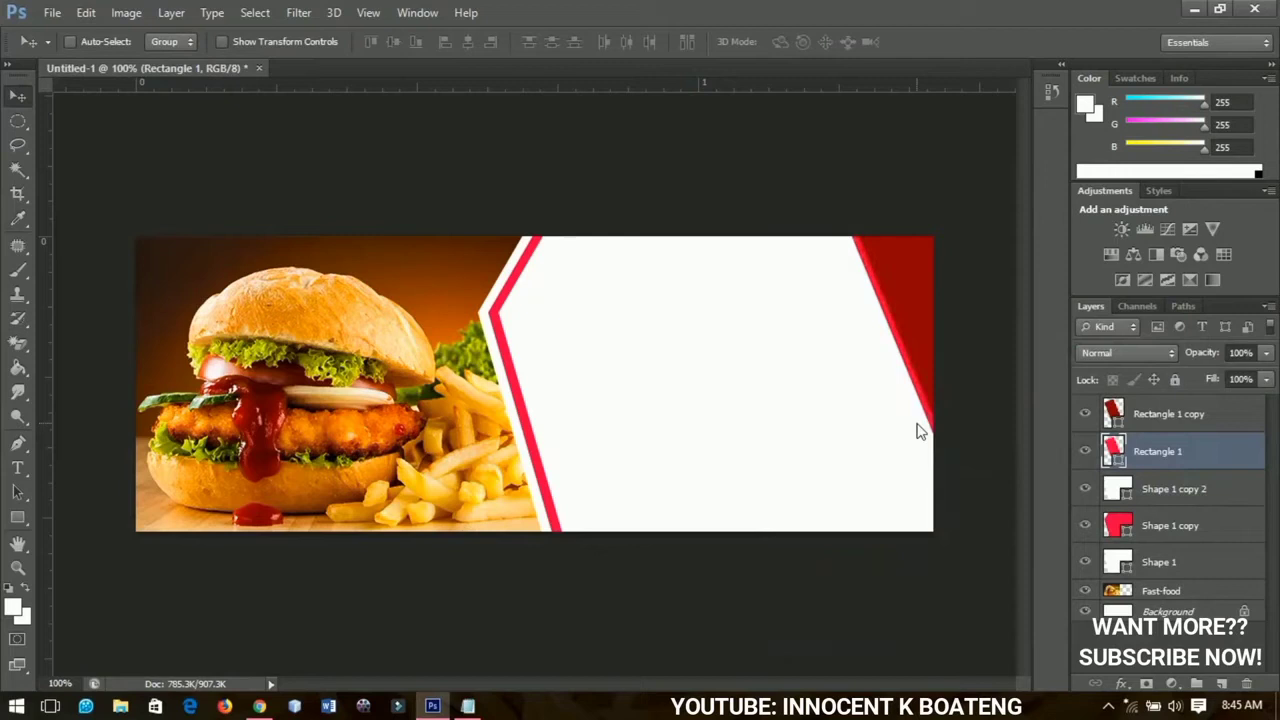
mouse_move(810, 410)
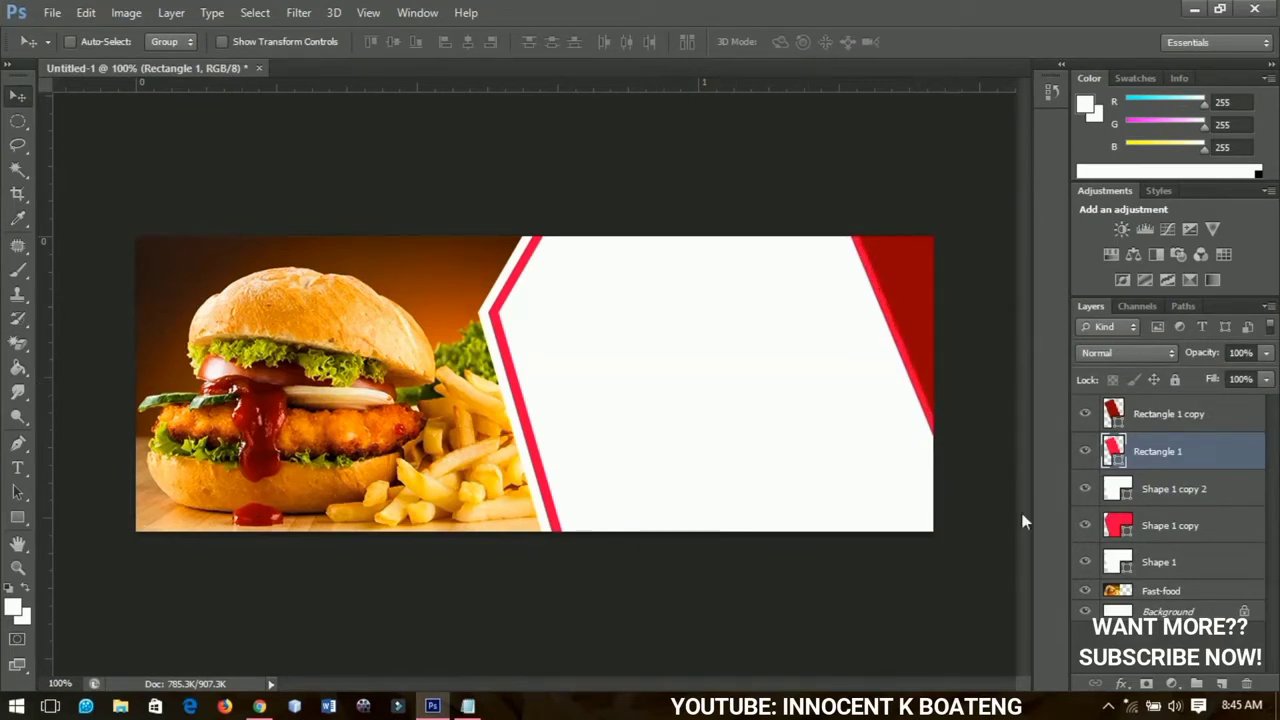
mouse_move(818, 481)
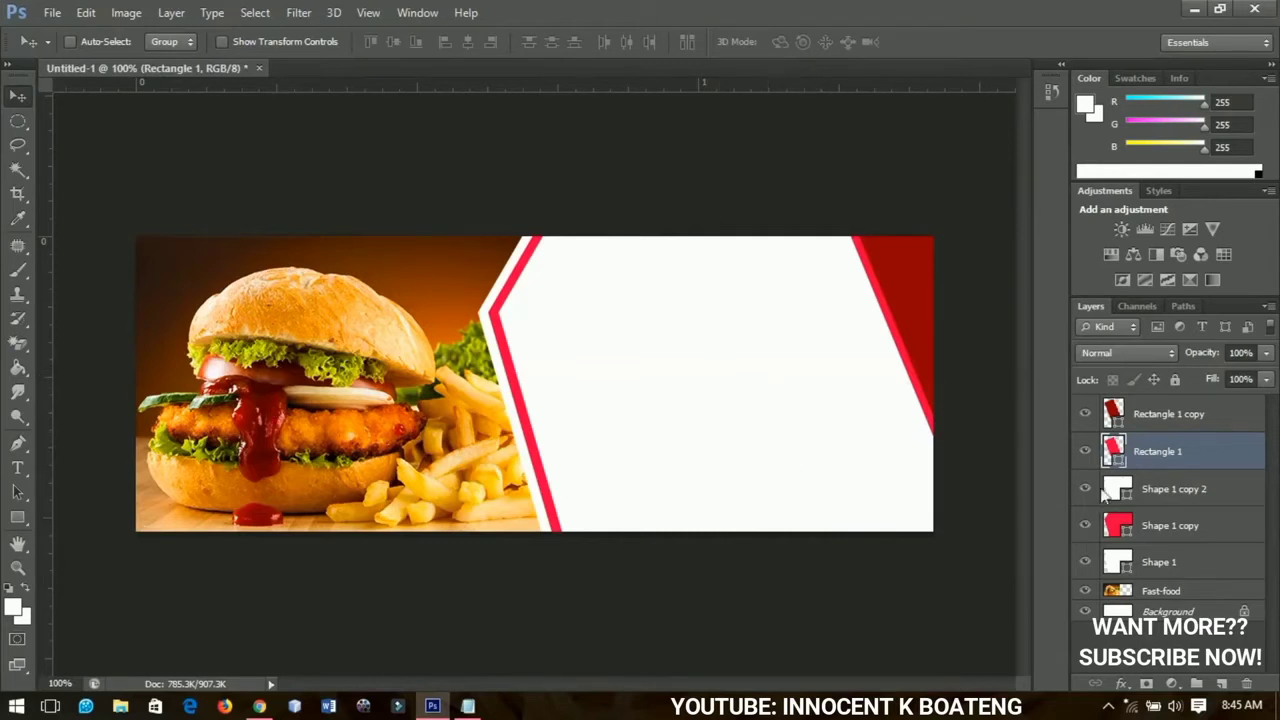
left_click(1169, 413)
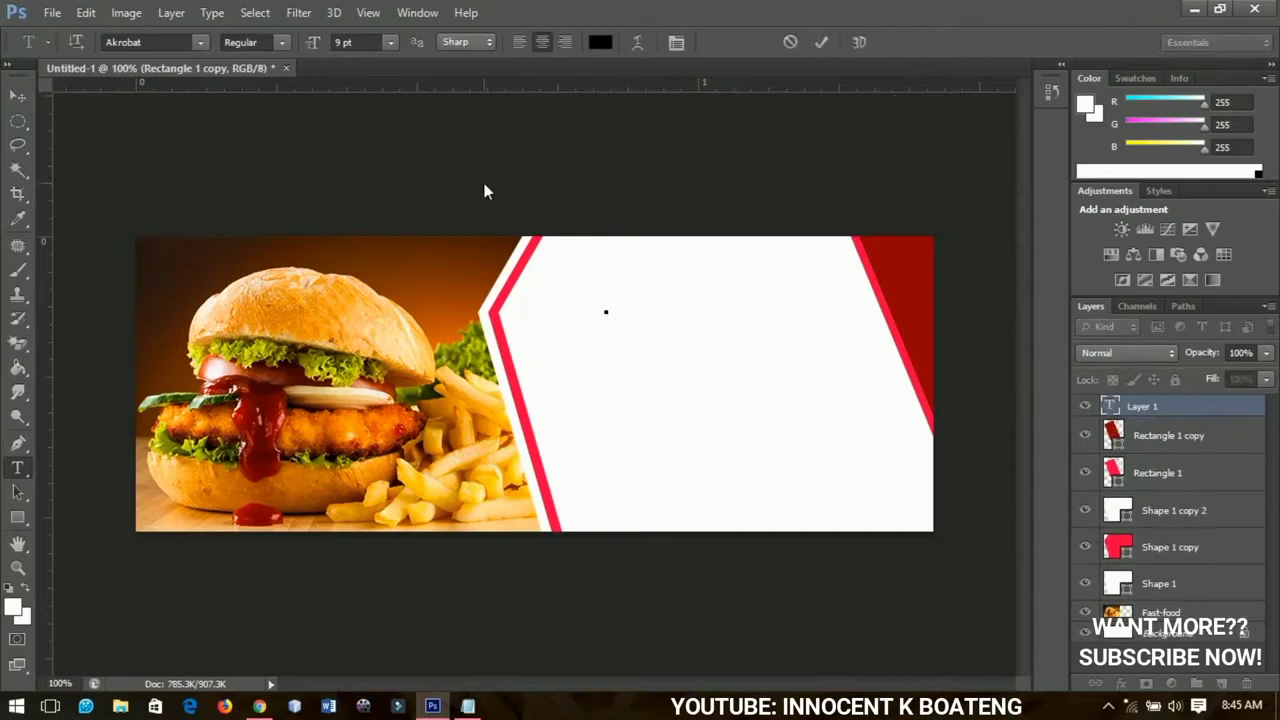
Type 'INNO FOOD JOINT' in Helvetica Inserat, then scale it and move it to the panel top.
left_click(150, 42)
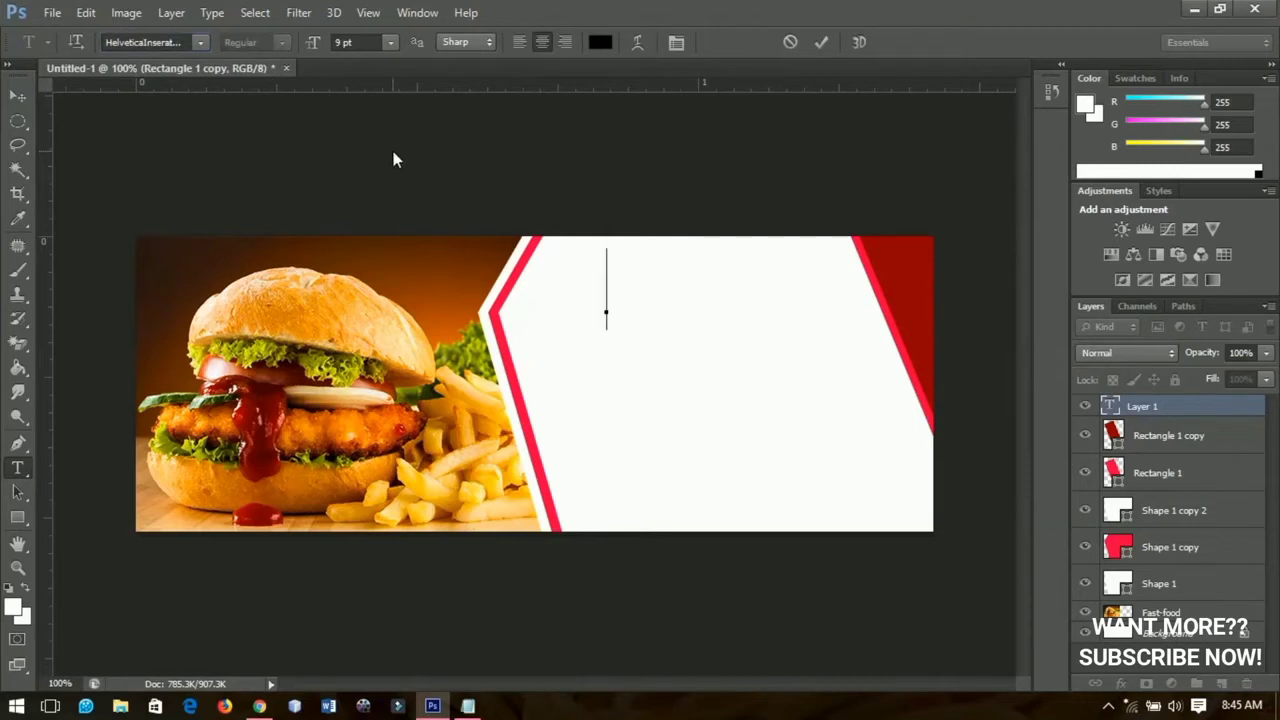
left_click(657, 290)
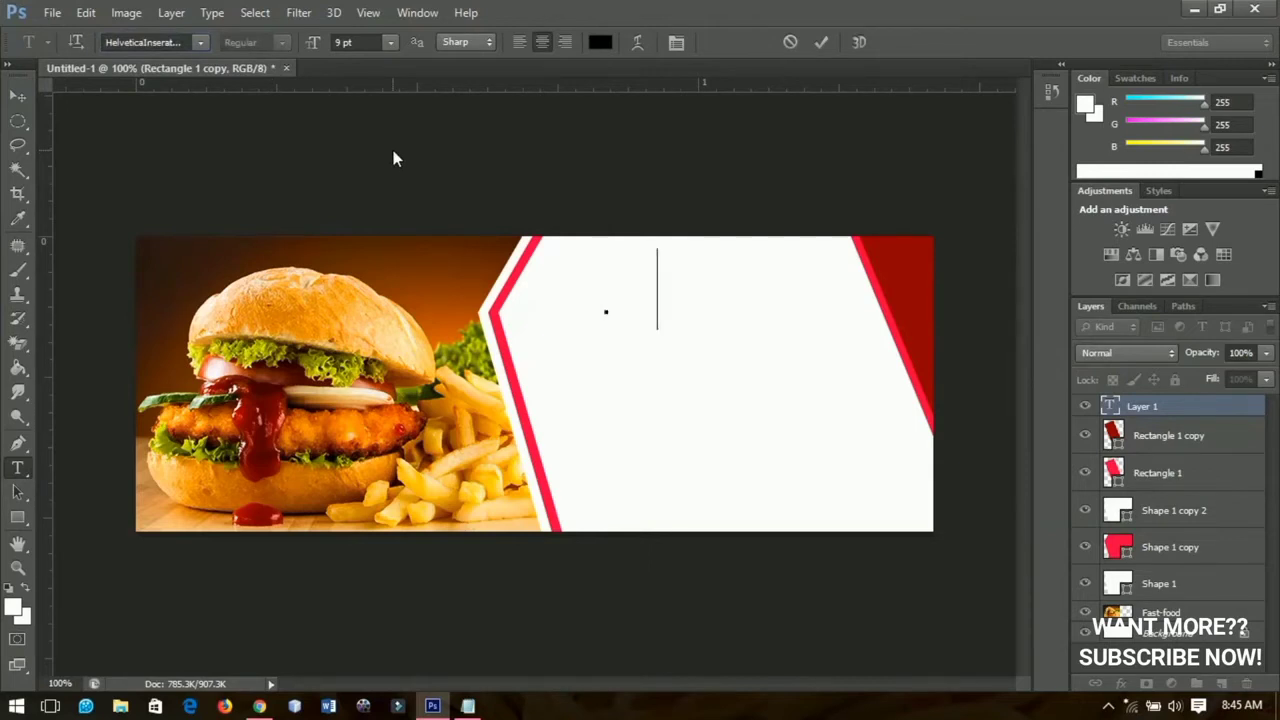
type("INNO F")
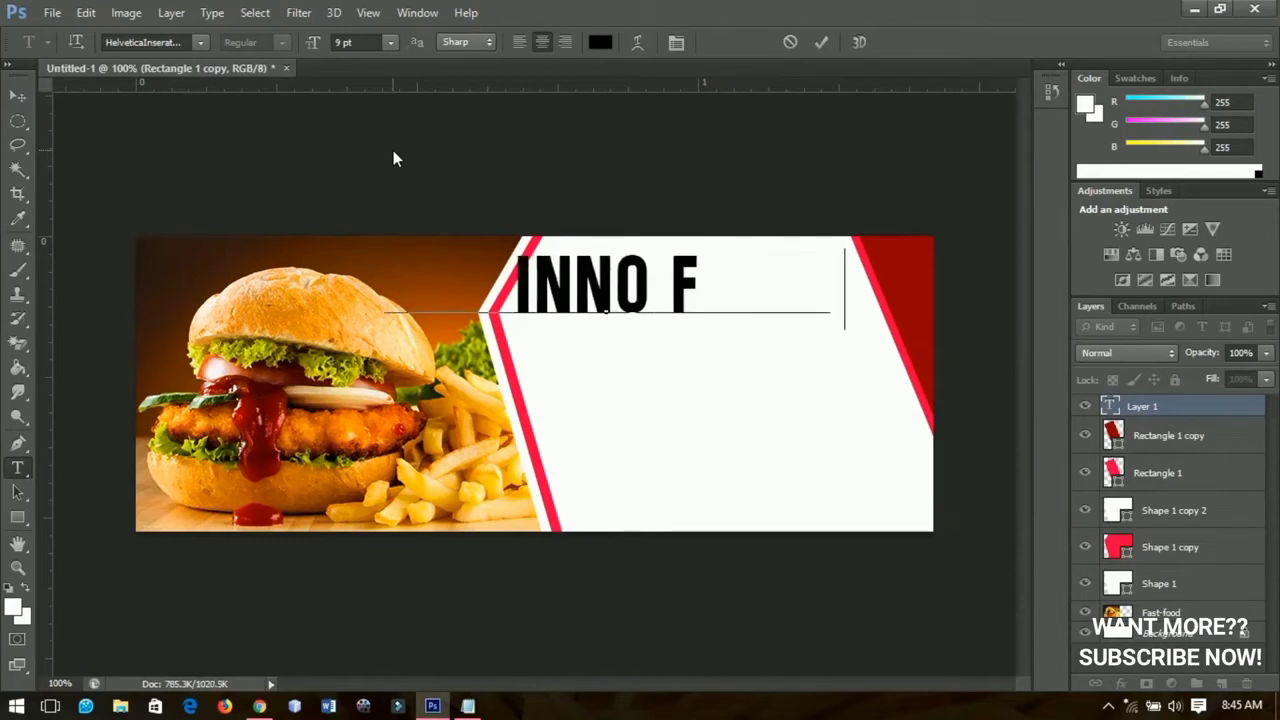
type("OOD JOINT")
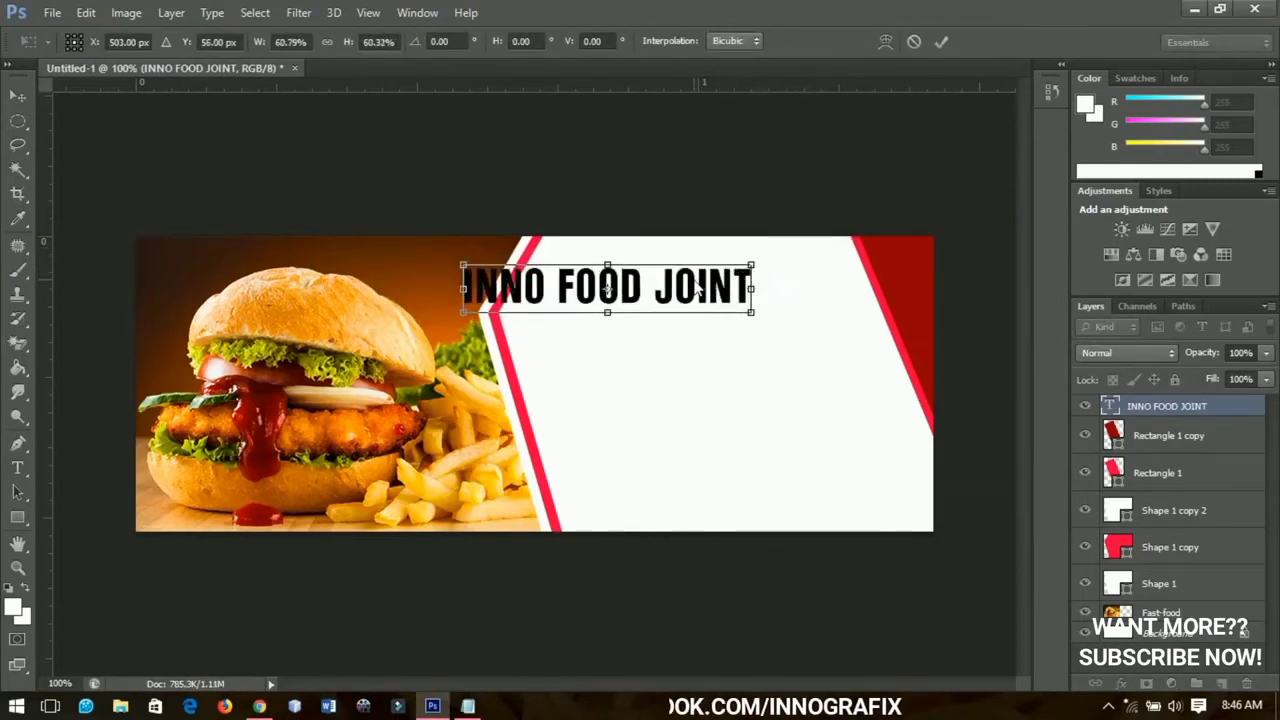
left_click_drag(607, 288, 705, 307)
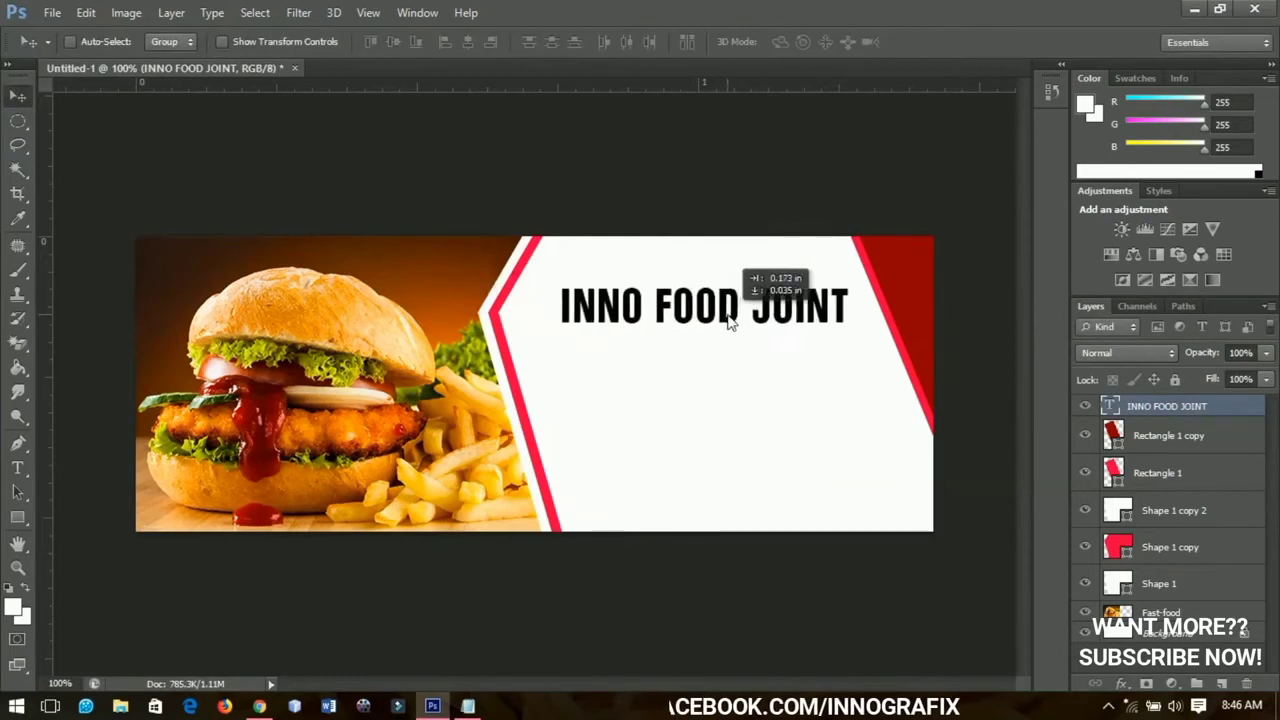
left_click_drag(703, 307, 697, 302)
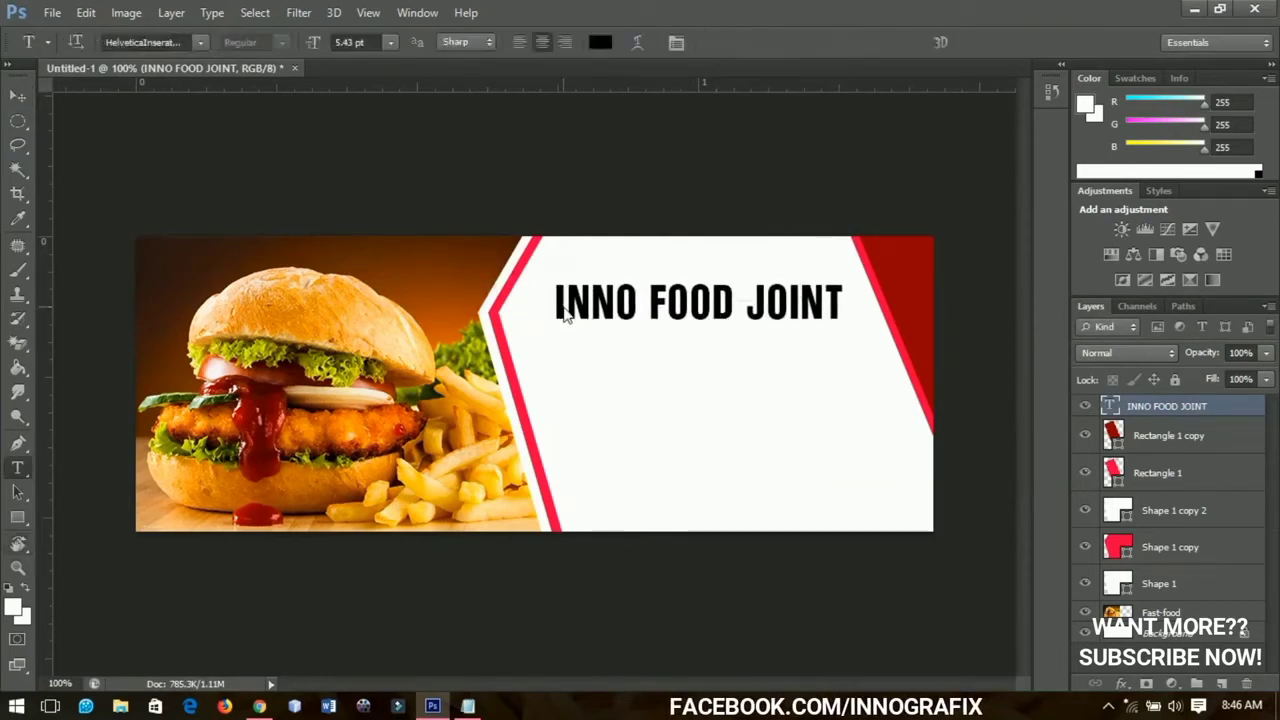
Edit the title and set the word 'INNO' to red.
double_click(593, 303)
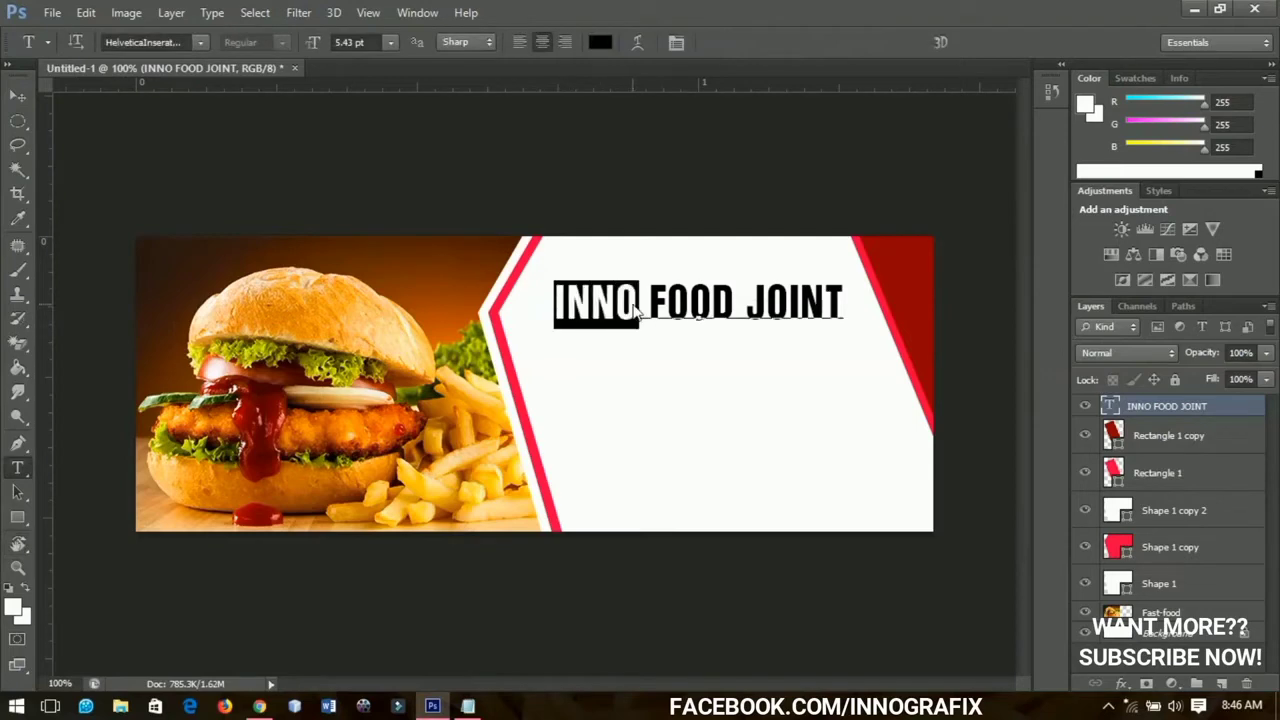
left_click(600, 42)
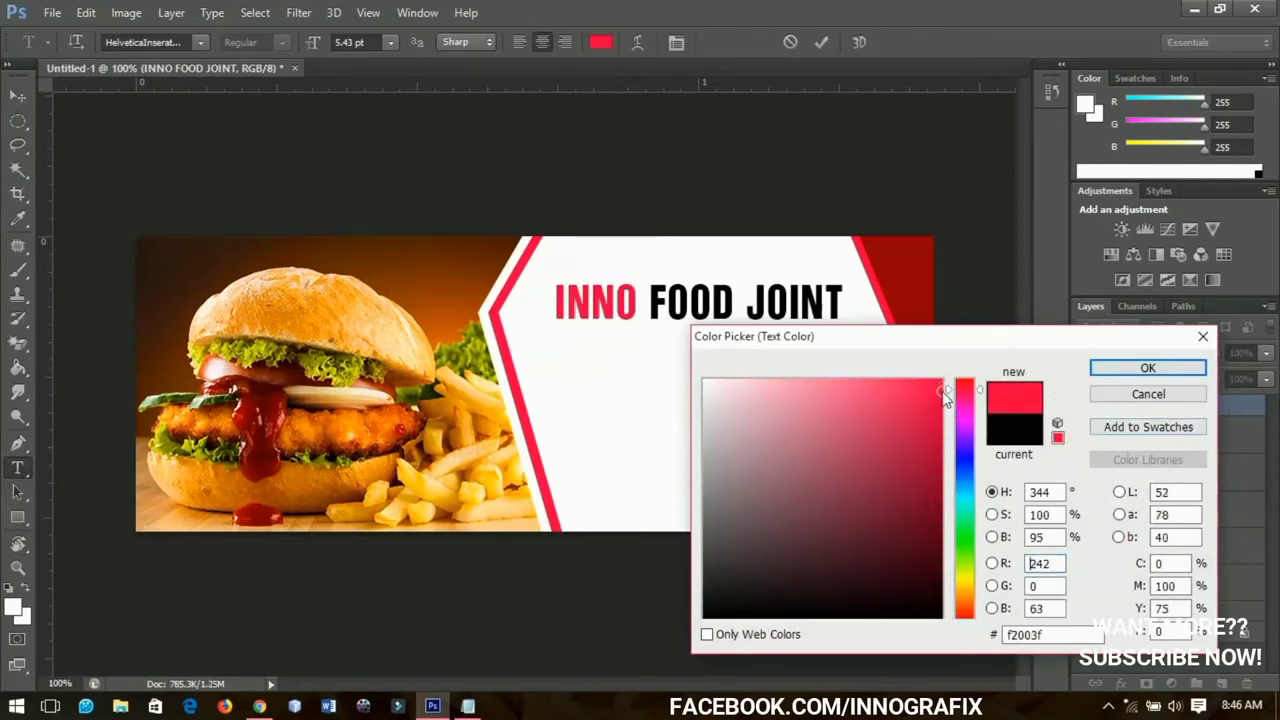
left_click(1148, 367)
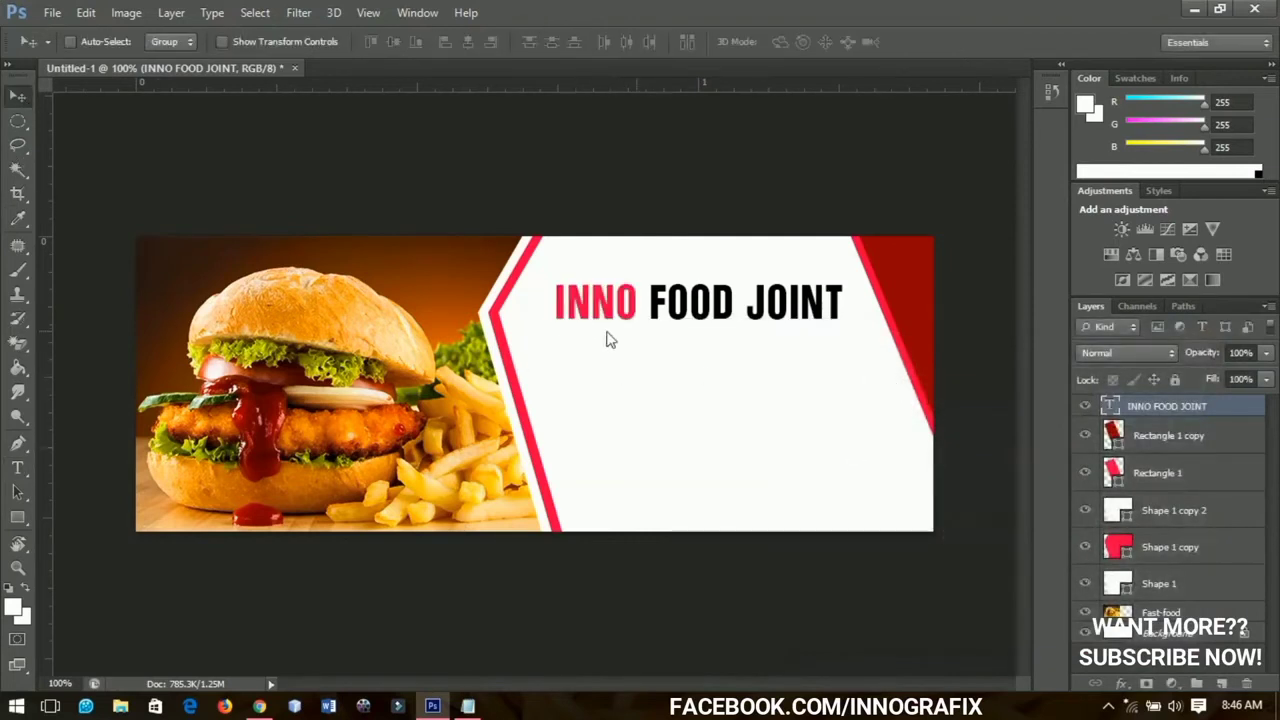
mouse_move(783, 377)
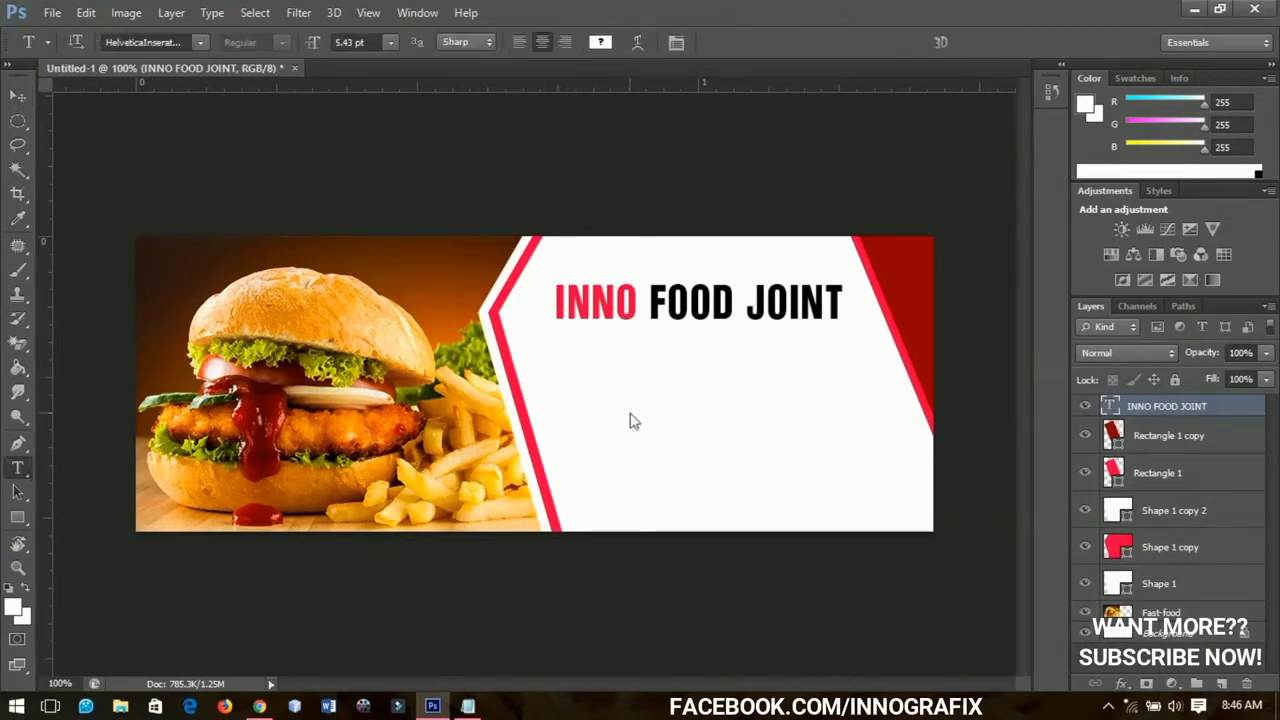
left_click(467, 707)
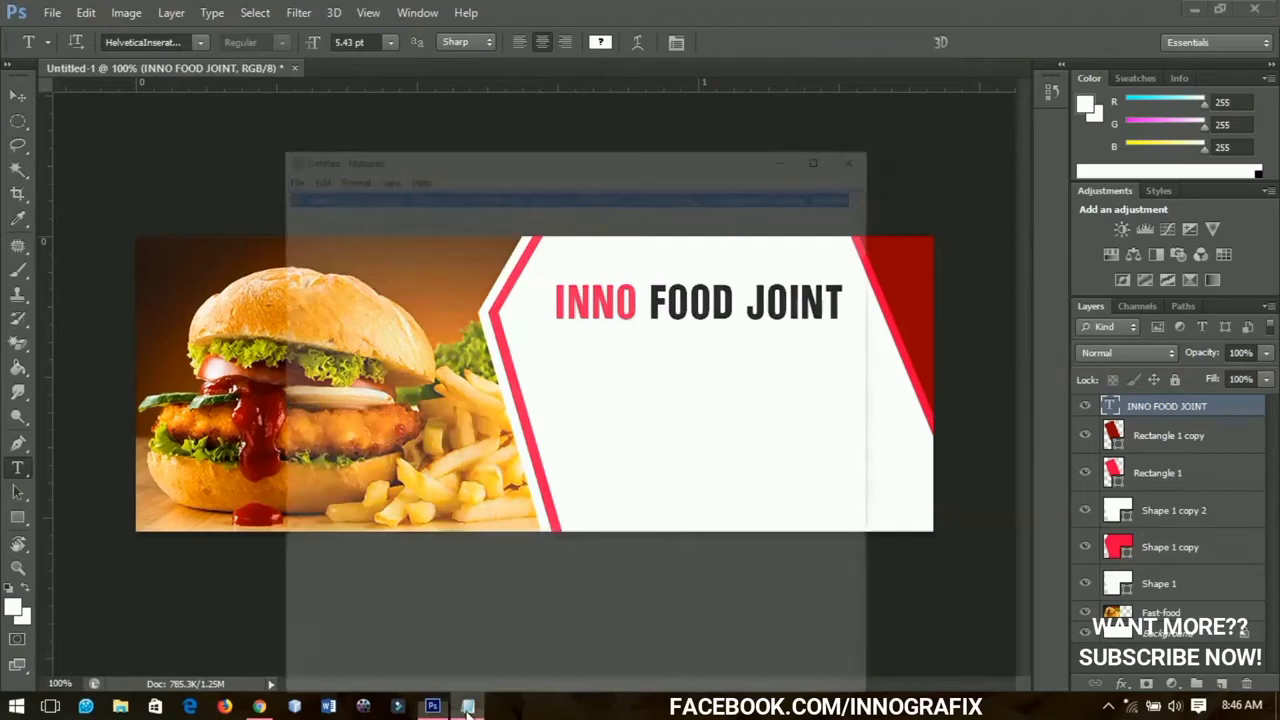
Copy the description sentence from the notes for the paragraph under the title.
left_click(467, 707)
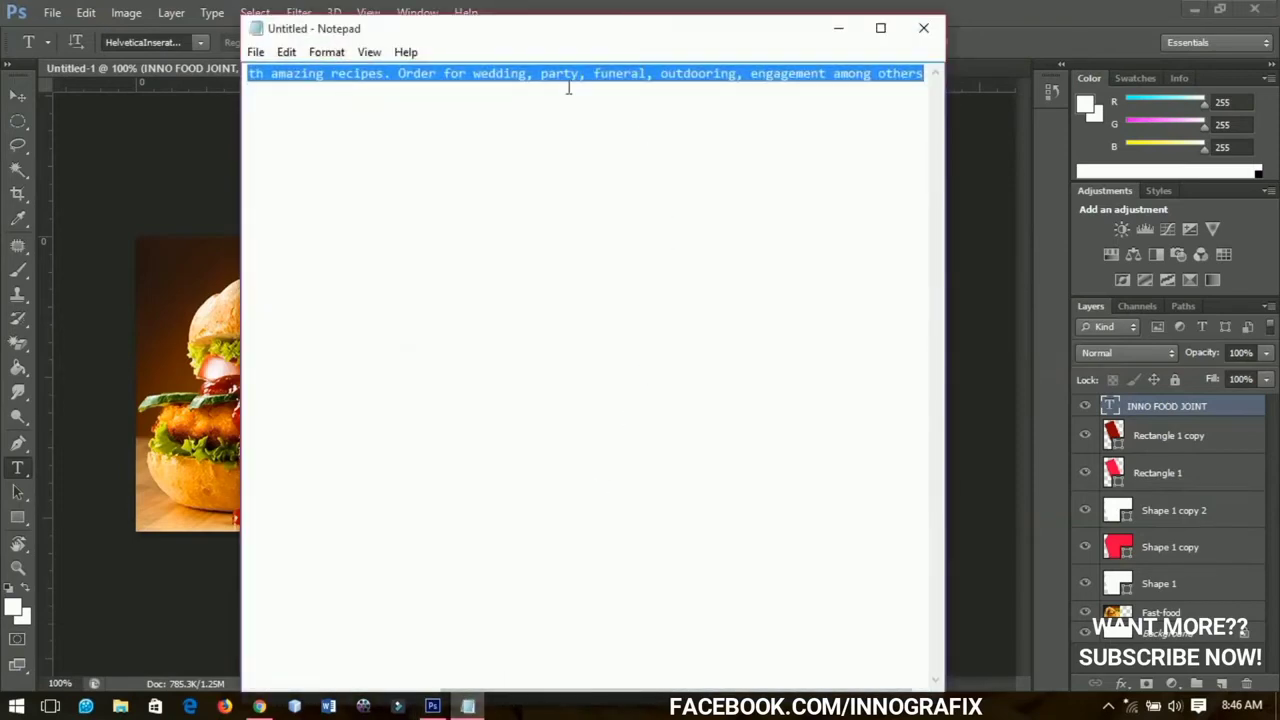
left_click(833, 73)
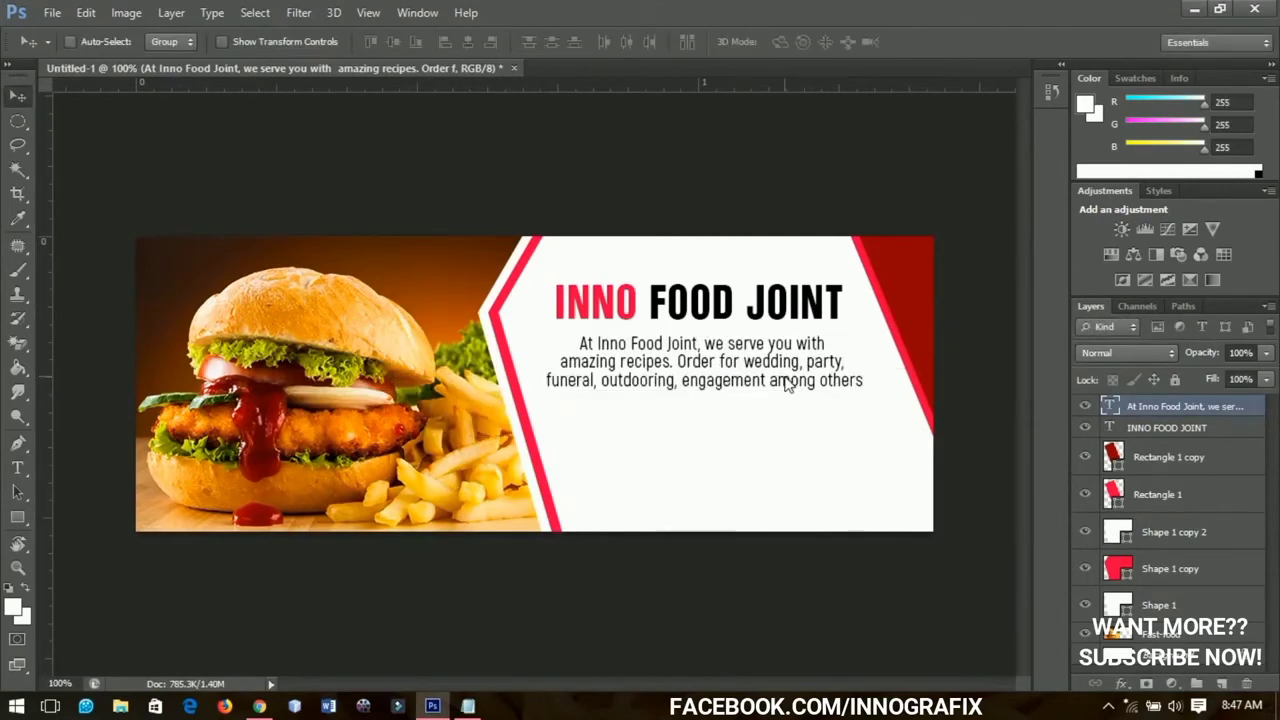
mouse_move(788, 350)
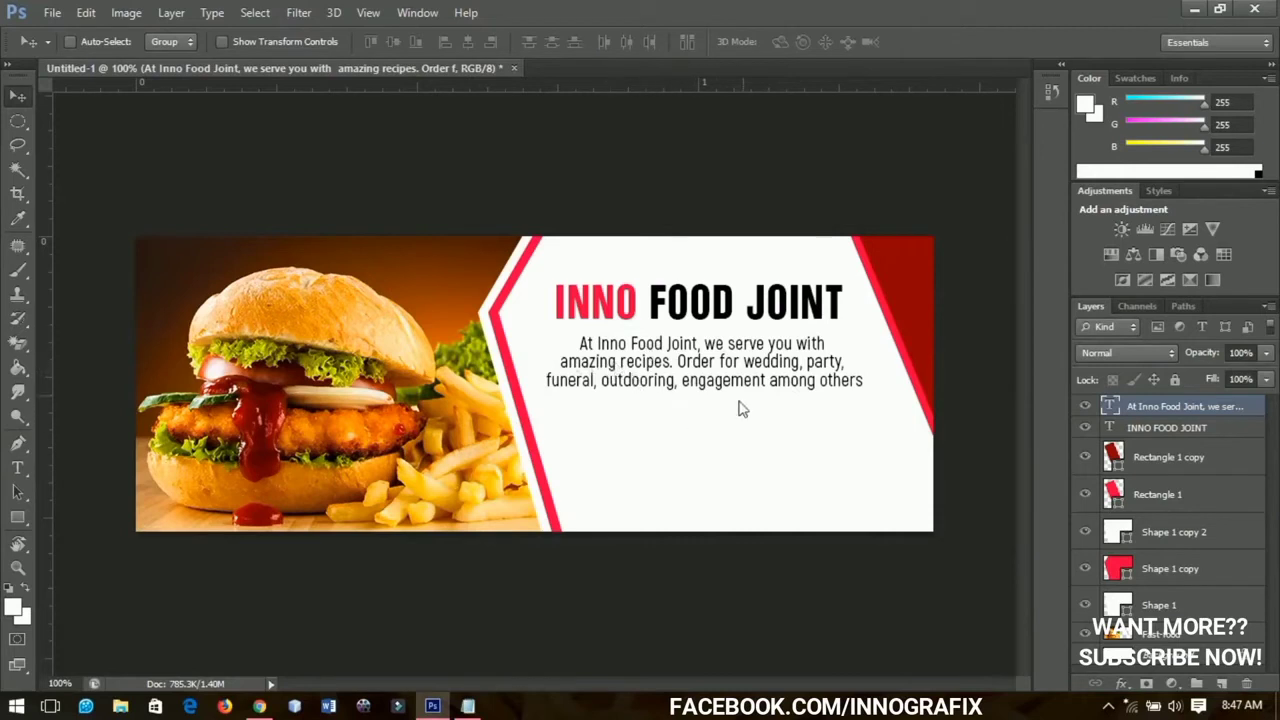
mouse_move(730, 262)
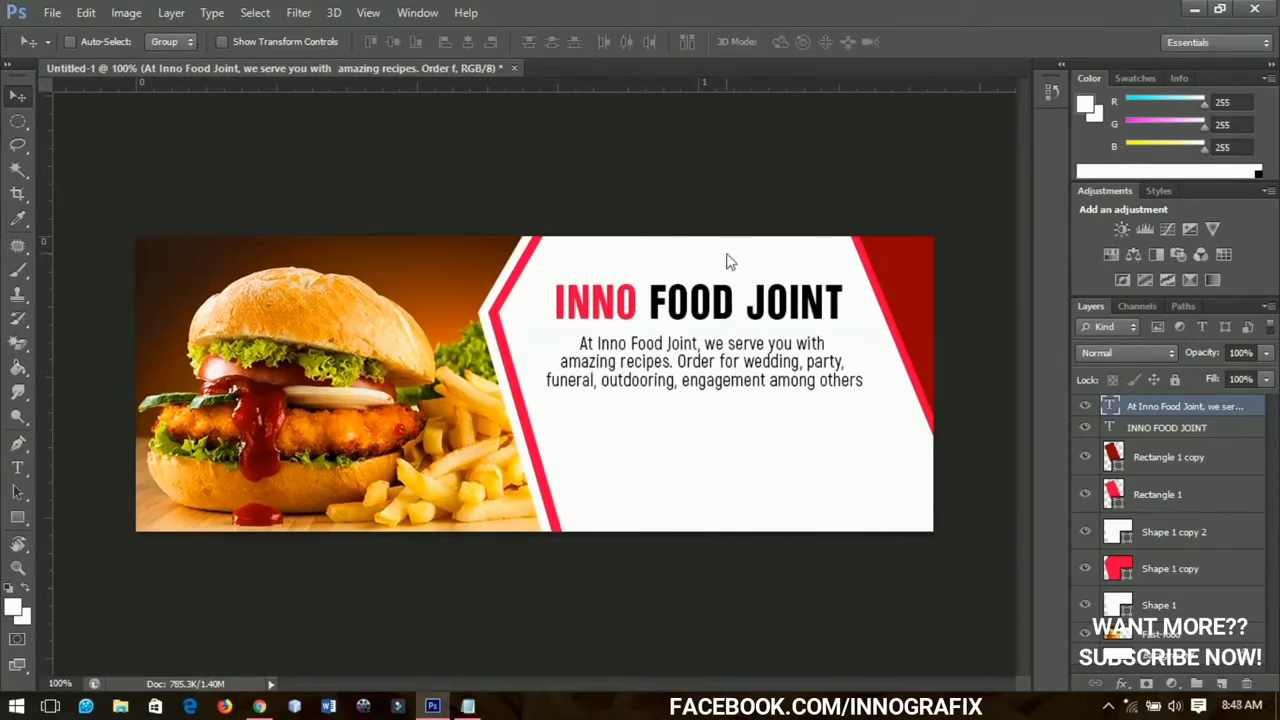
mouse_move(728, 353)
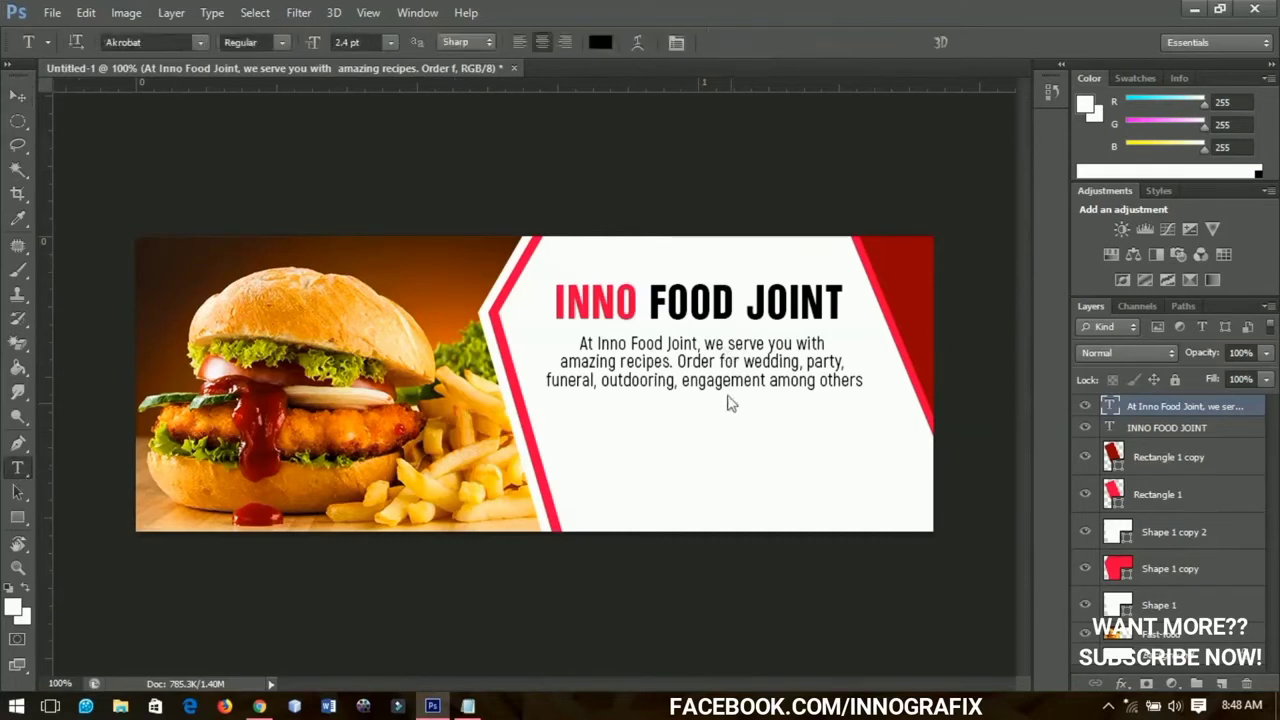
Copy the description below itself and retype it as centred Call (233…) and Email (…gamil.com) lines.
left_click(17, 96)
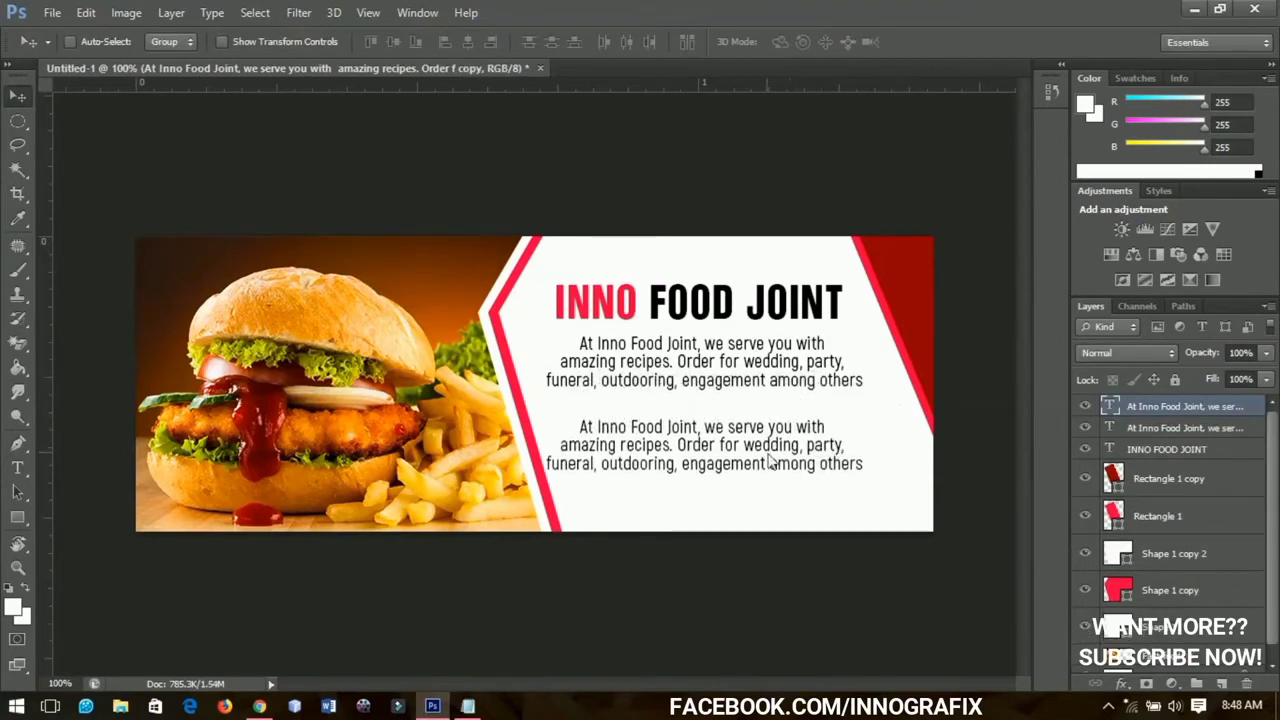
double_click(704, 444)
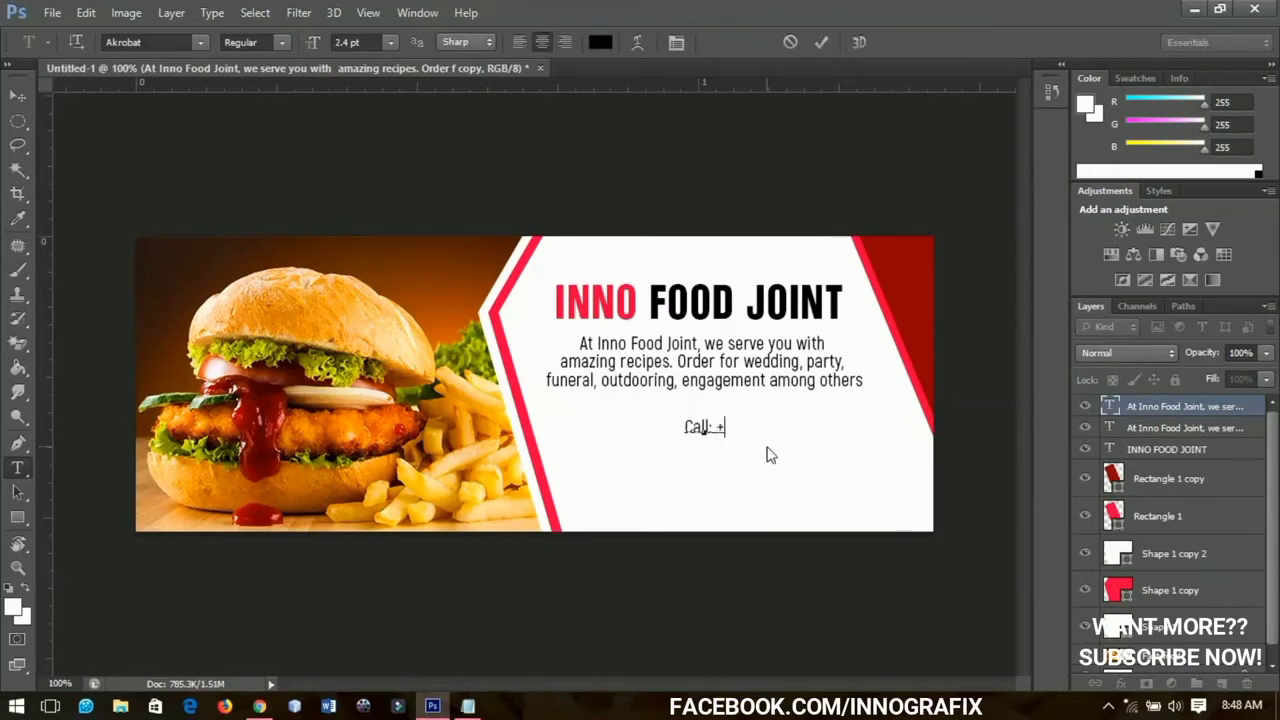
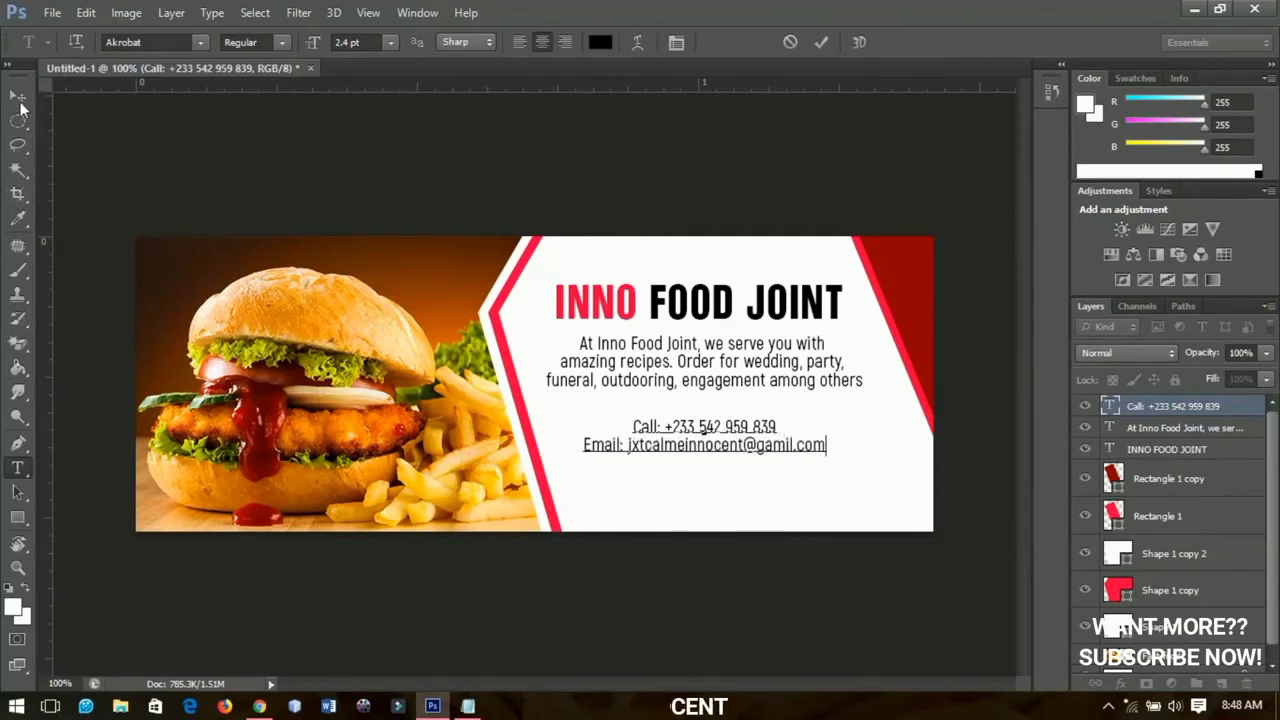
left_click(18, 96)
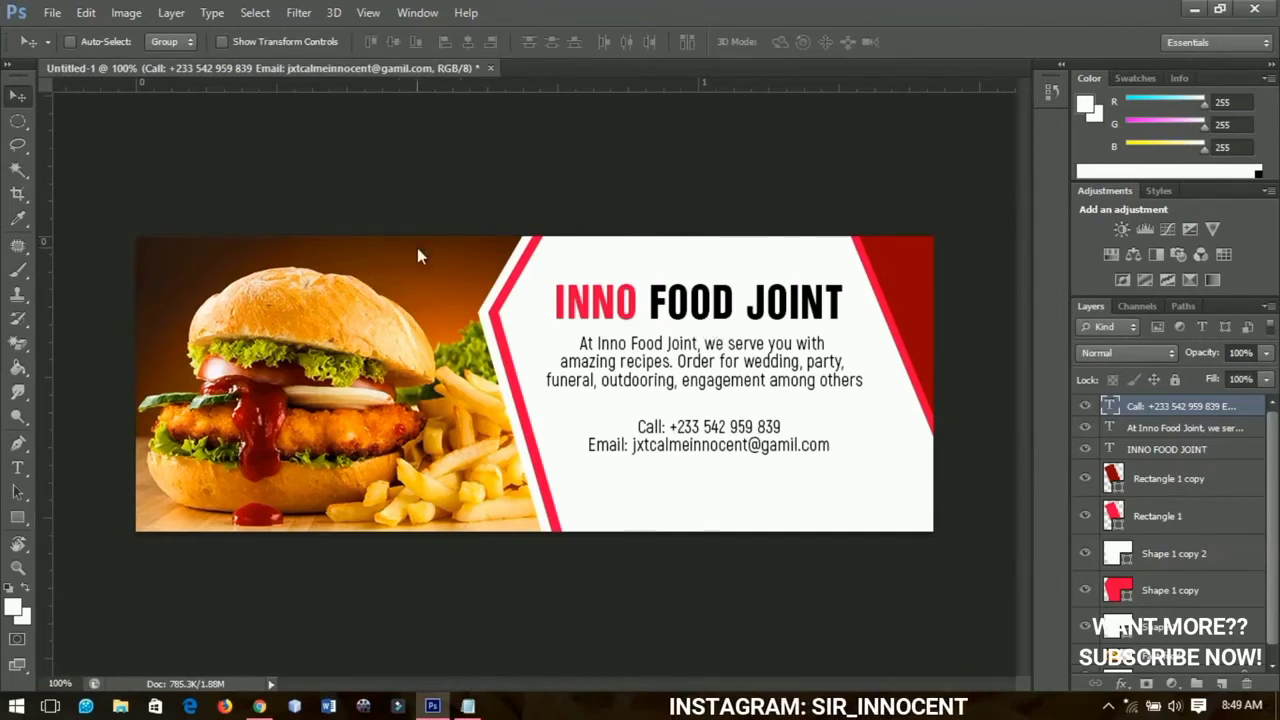
mouse_move(443, 250)
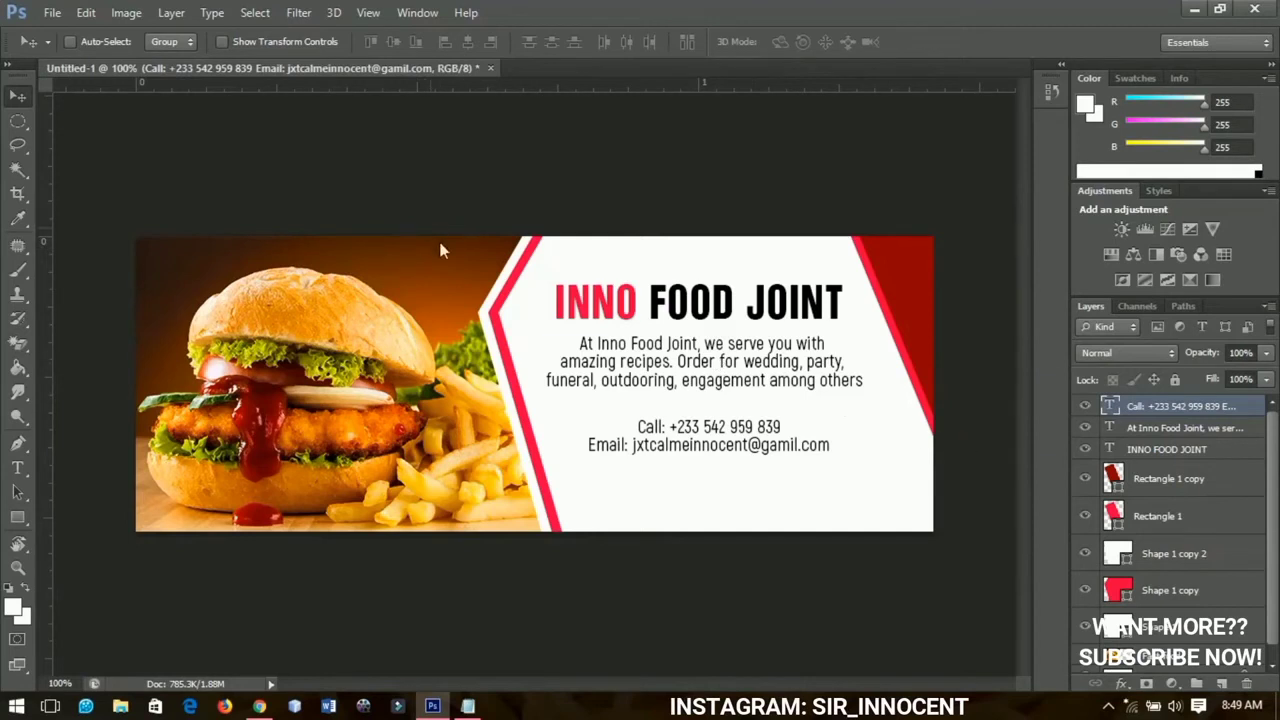
mouse_move(572, 340)
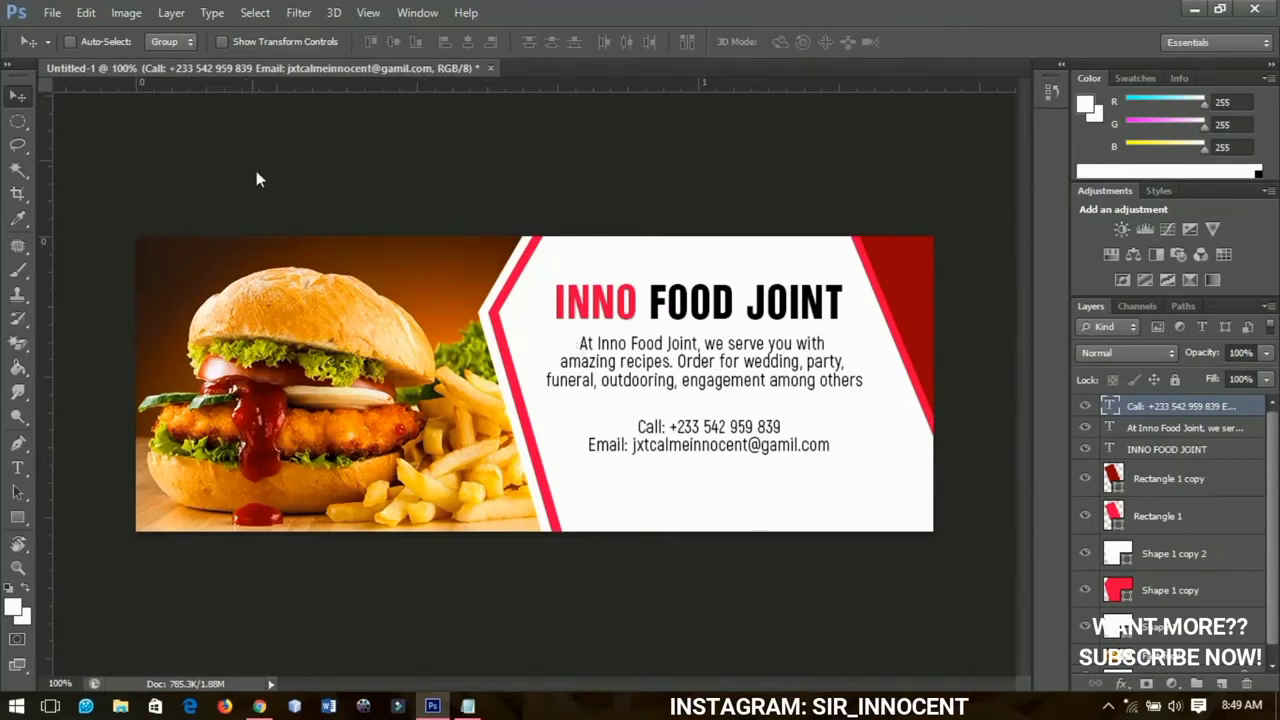
mouse_move(120, 74)
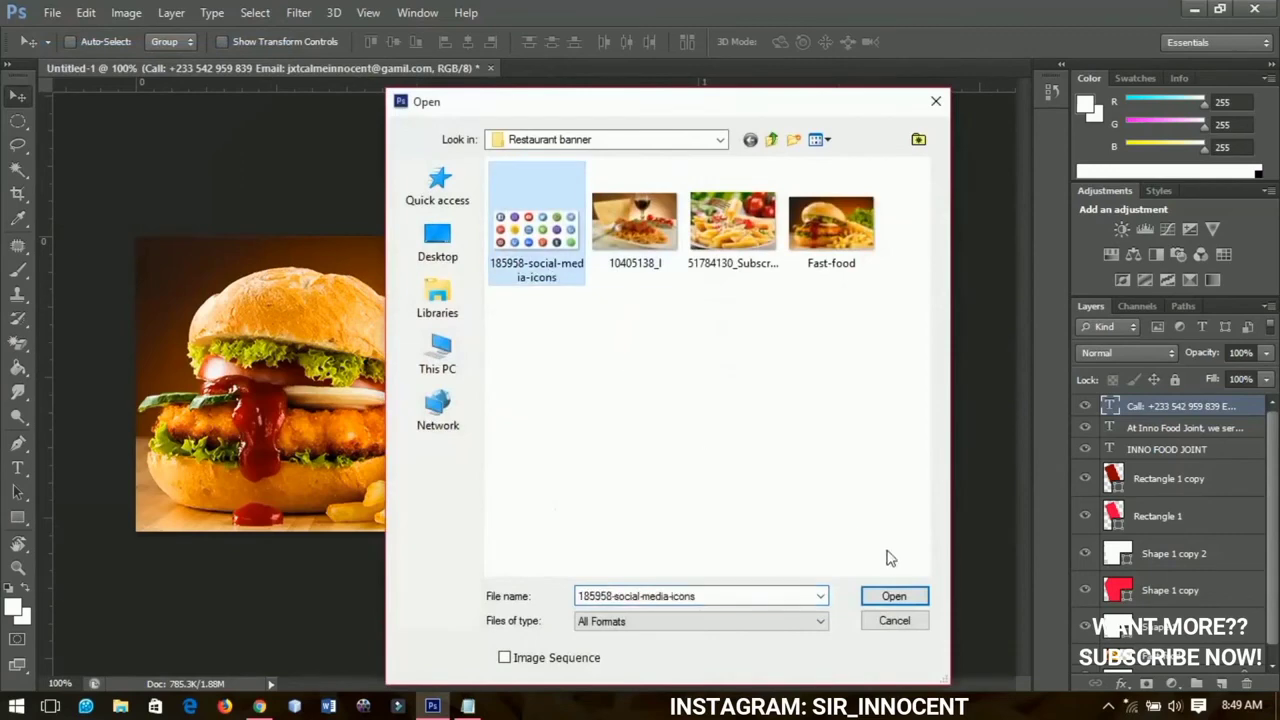
Open the social media icons image and drag its Facebook icon below the contact lines.
left_click(893, 620)
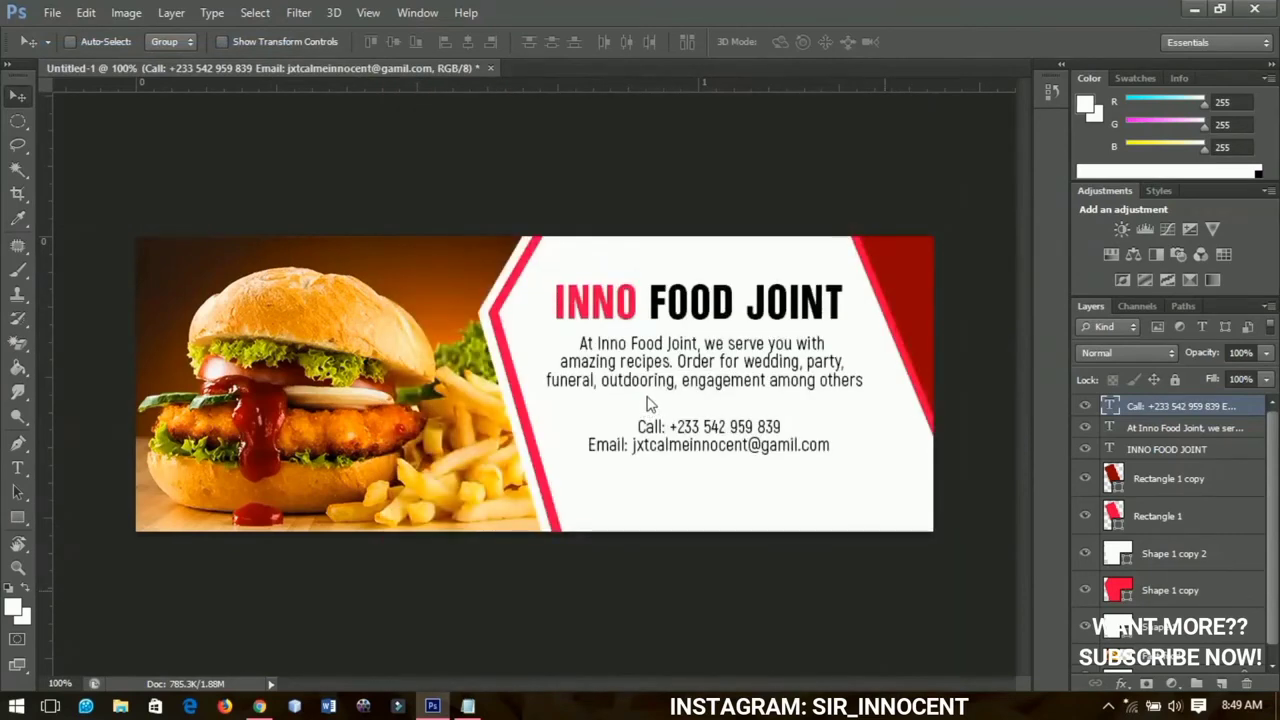
left_click(634, 68)
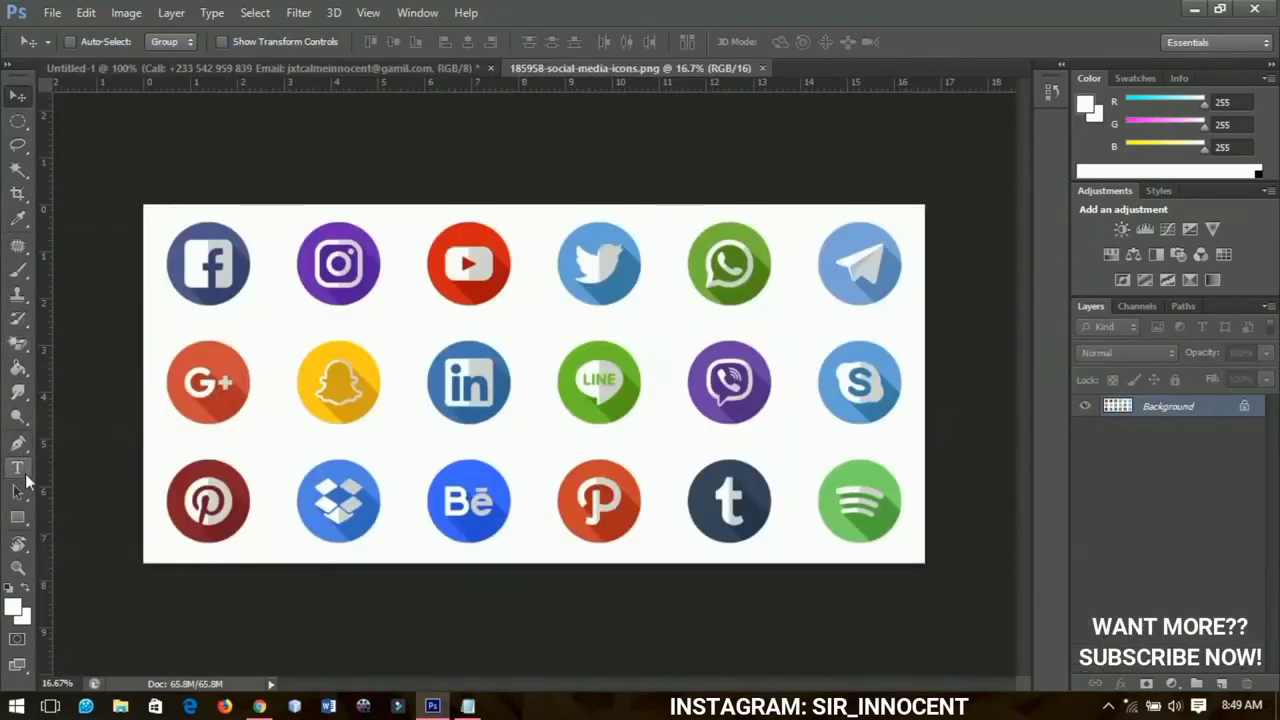
left_click(18, 120)
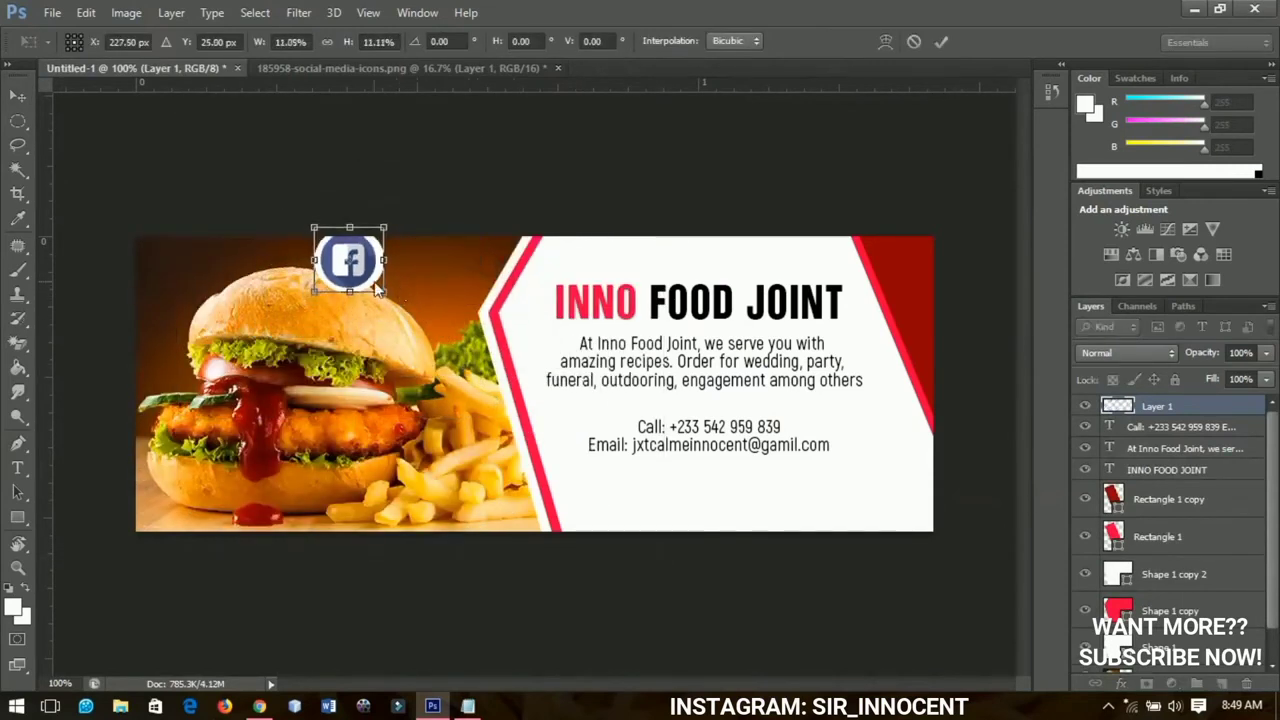
left_click_drag(349, 260, 637, 500)
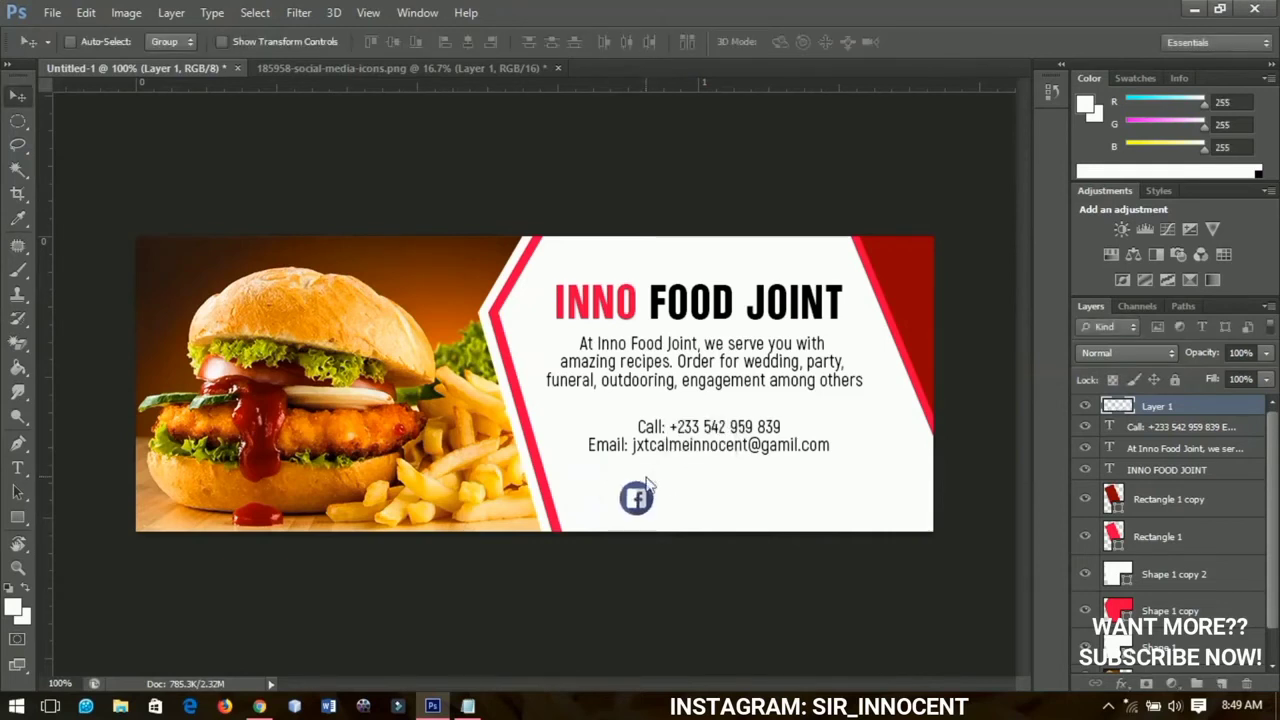
mouse_move(641, 120)
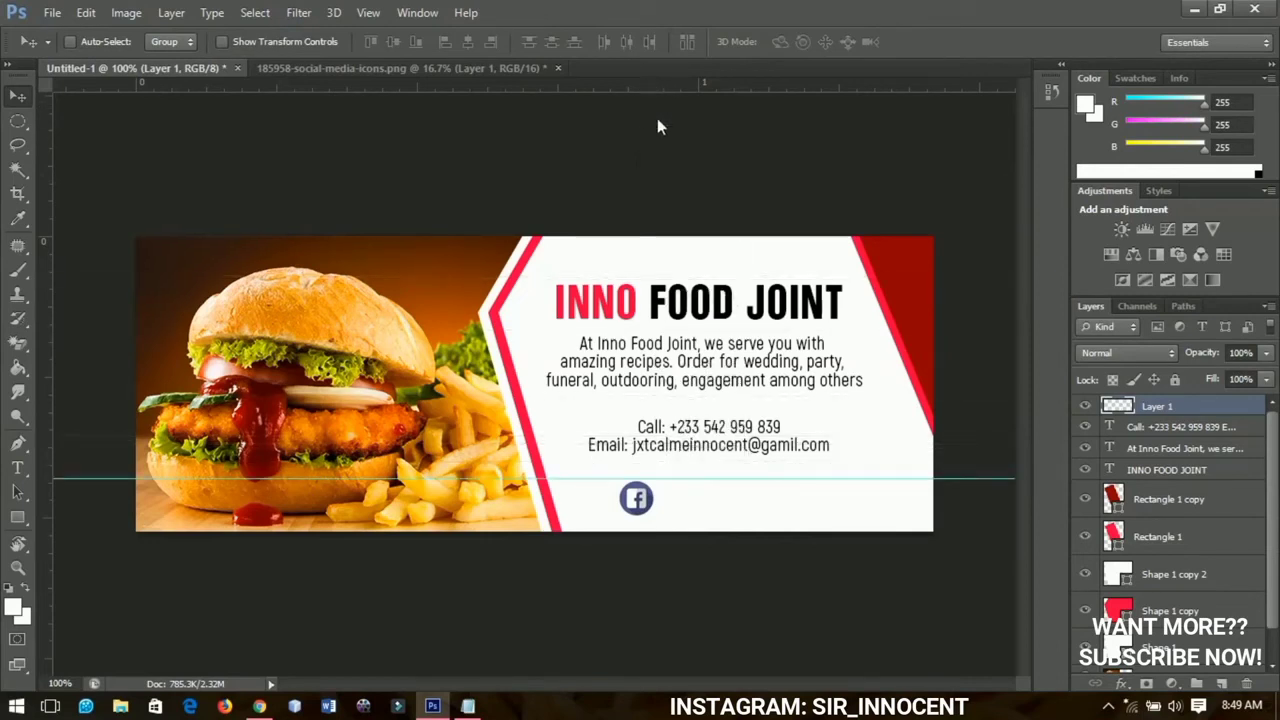
Add a bottom guide and arrange Instagram, Snapchat and WhatsApp icons in an even row beside Facebook.
left_click_drag(668, 480, 668, 527)
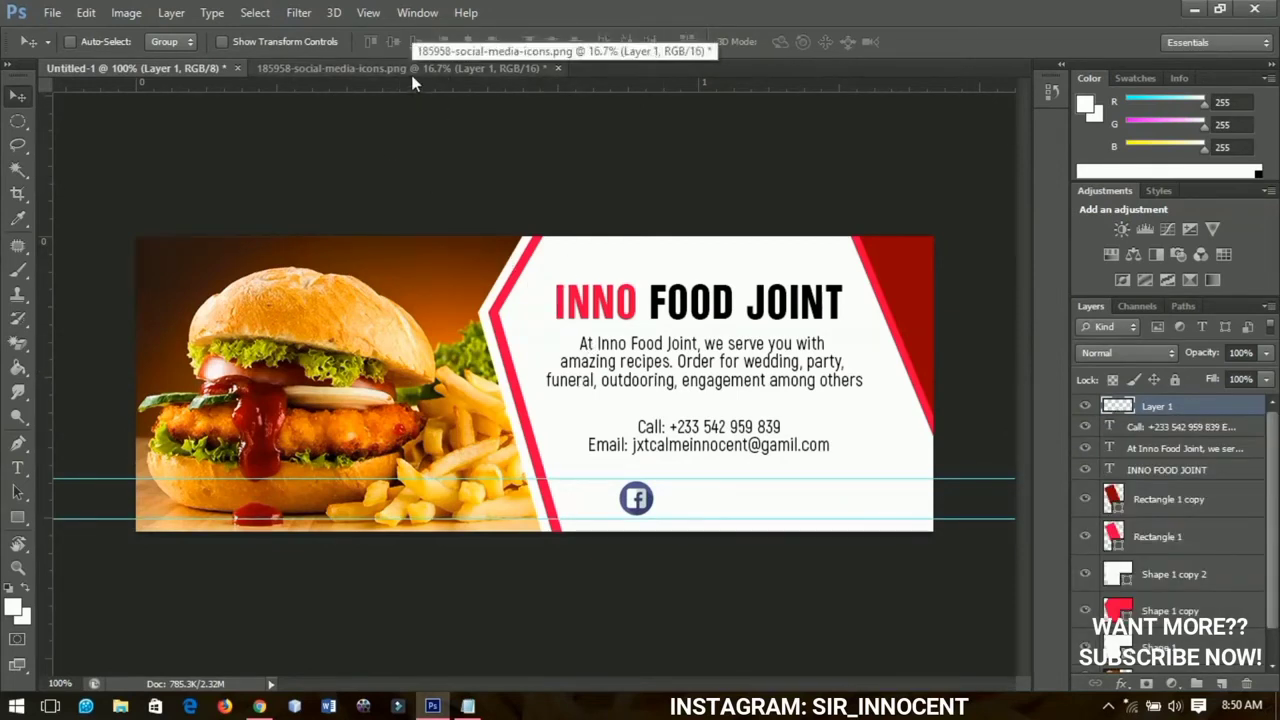
left_click(390, 68)
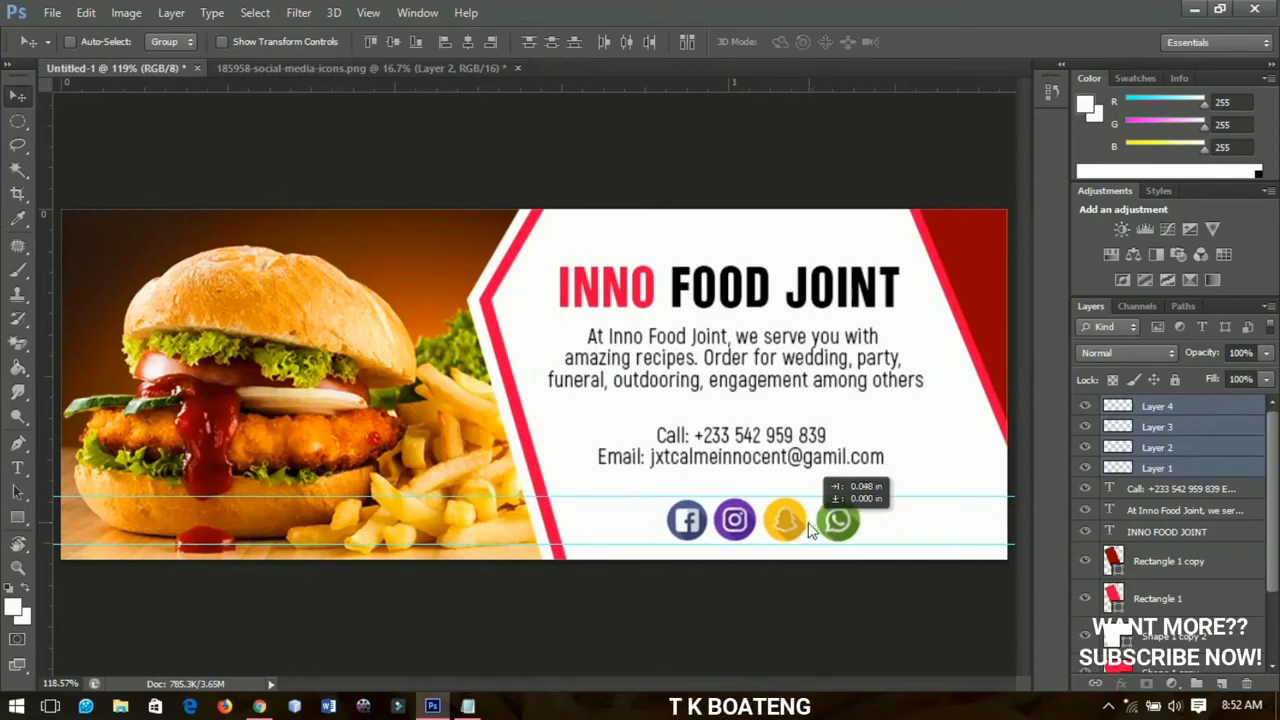
left_click_drag(810, 520, 830, 525)
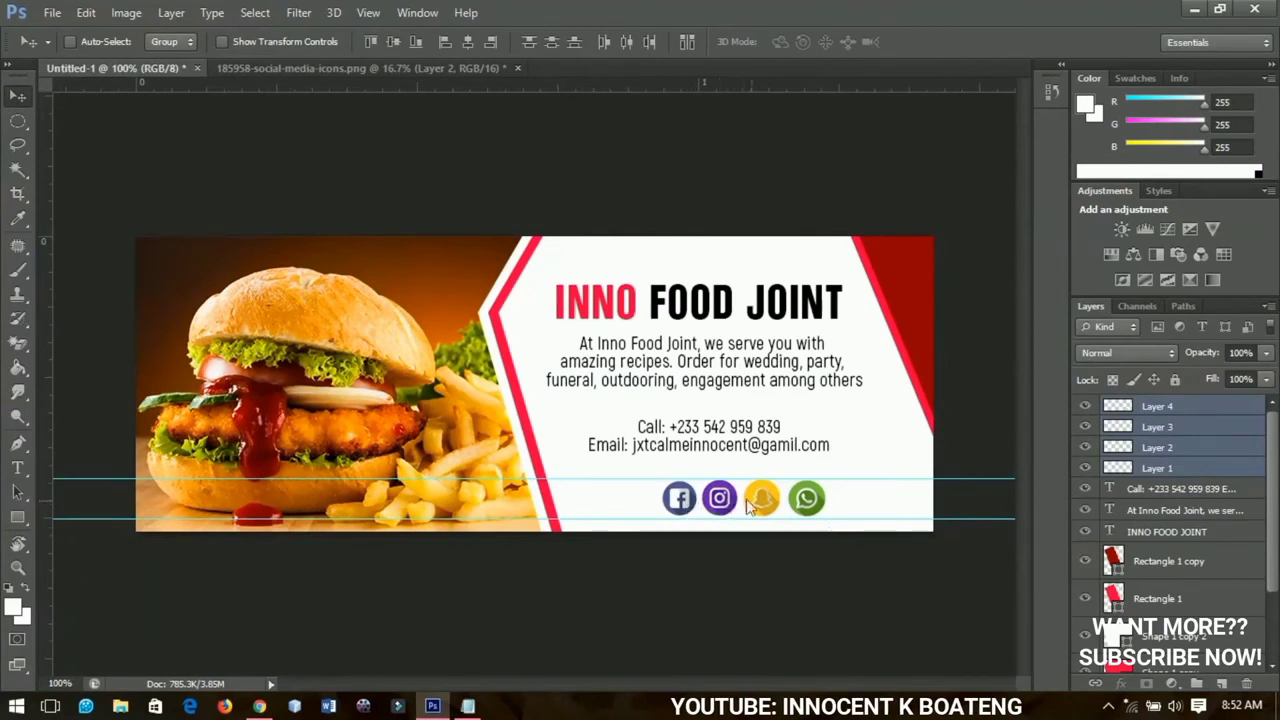
mouse_move(720, 499)
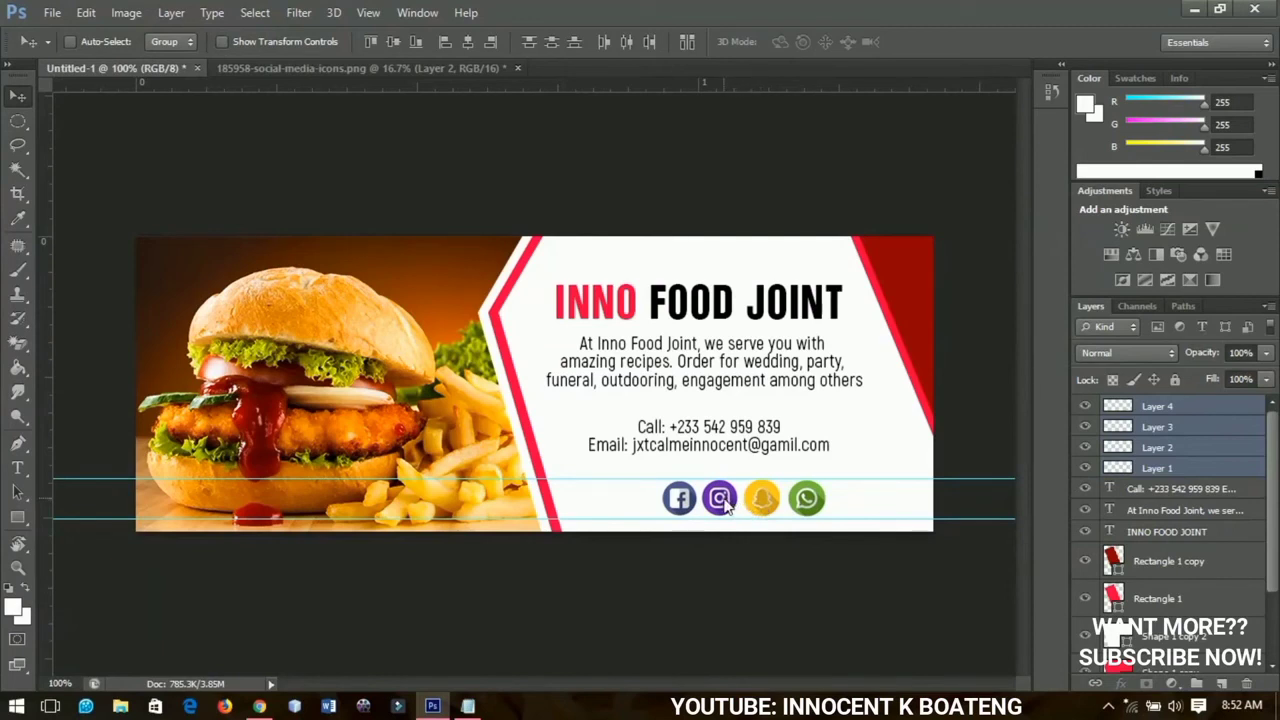
mouse_move(843, 538)
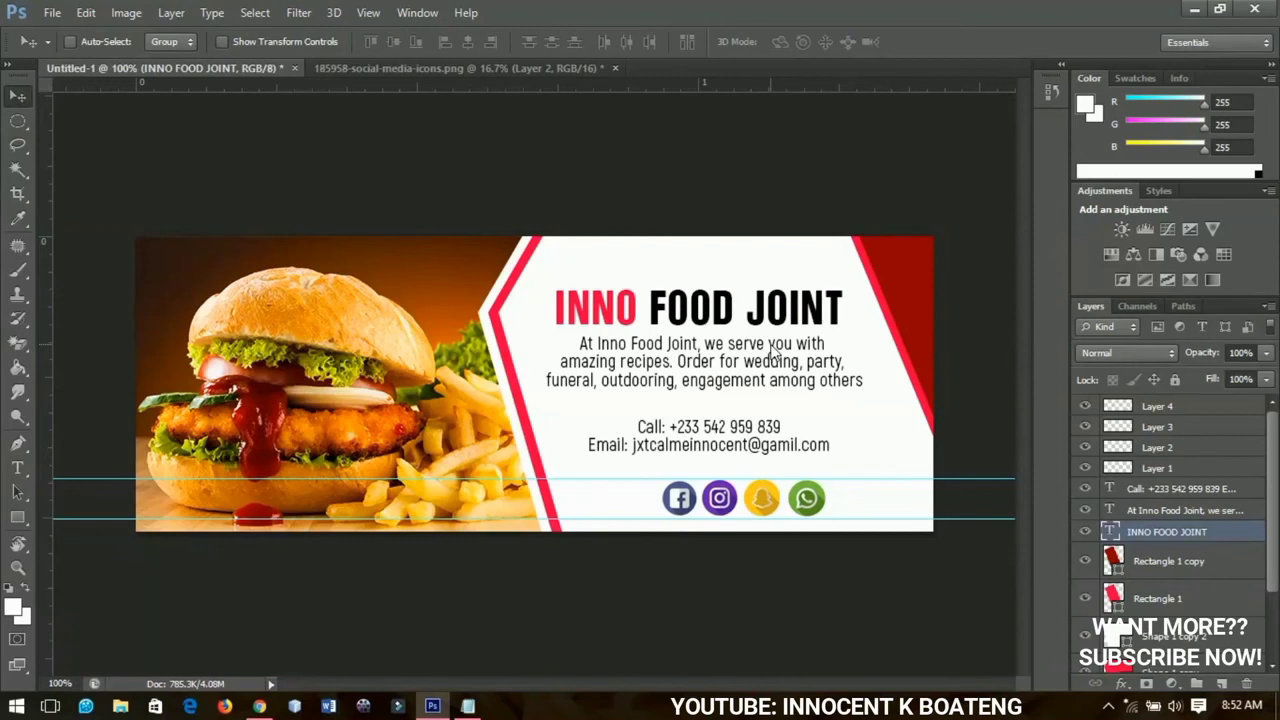
mouse_move(762, 347)
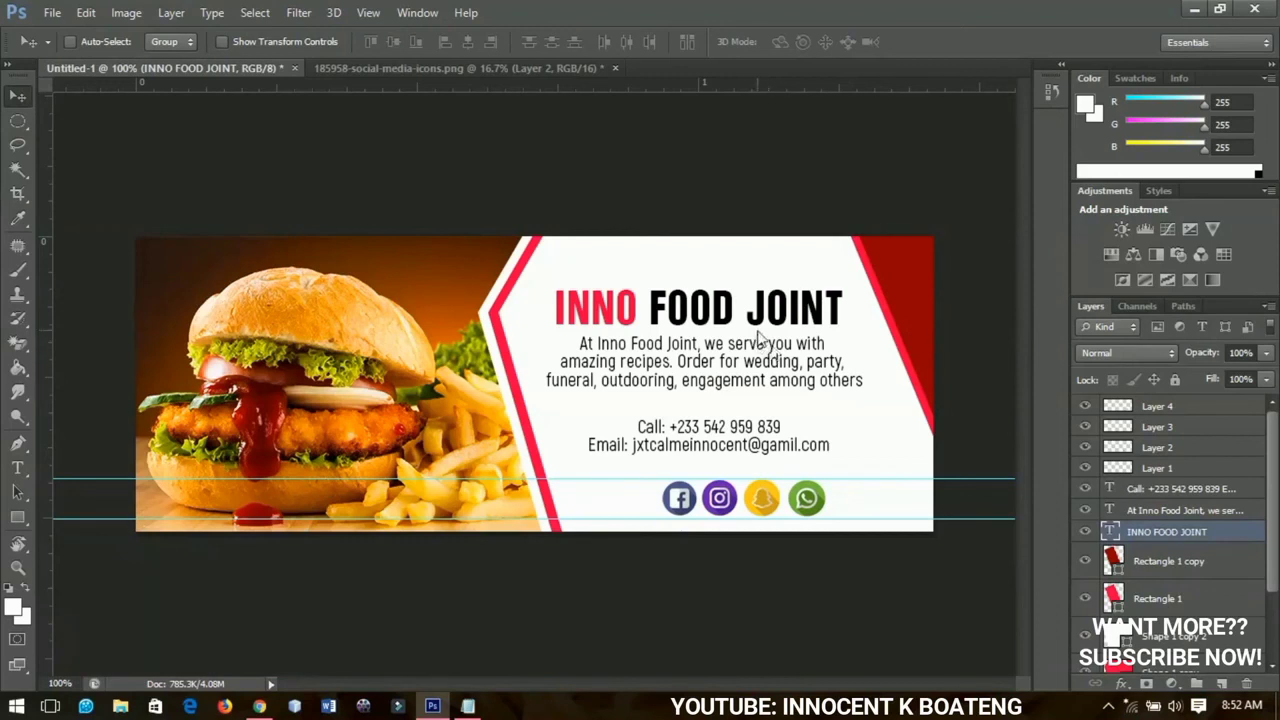